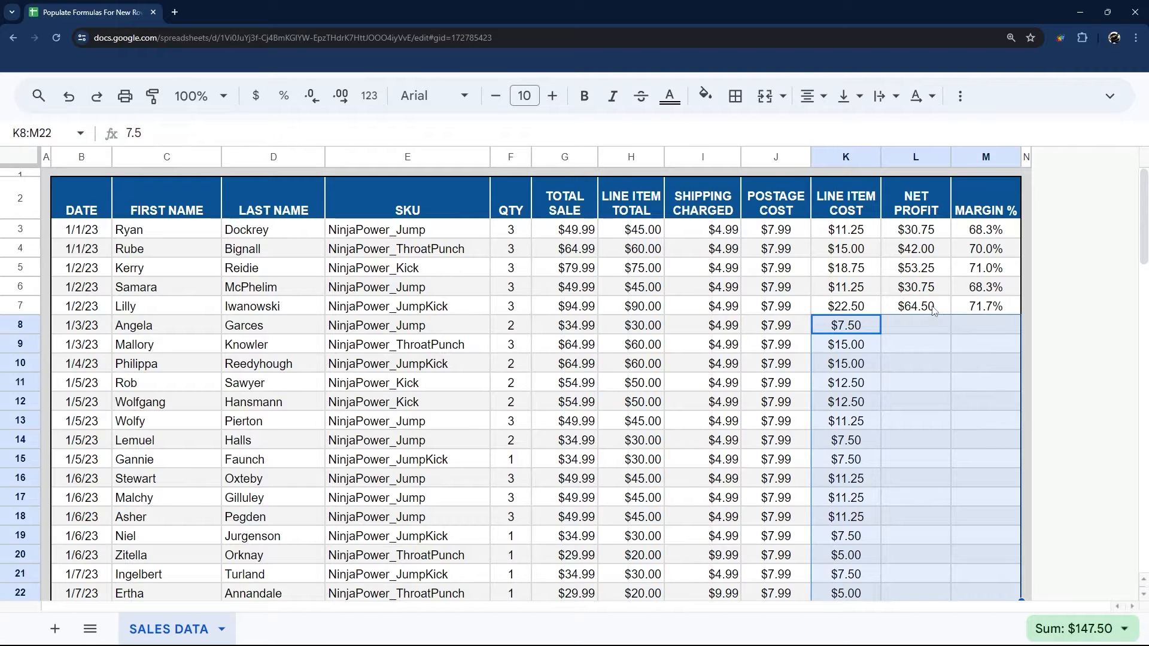
Fill row 7's Net Profit and Margin % formulas (L7:M7) down through row 85.
click(915, 306)
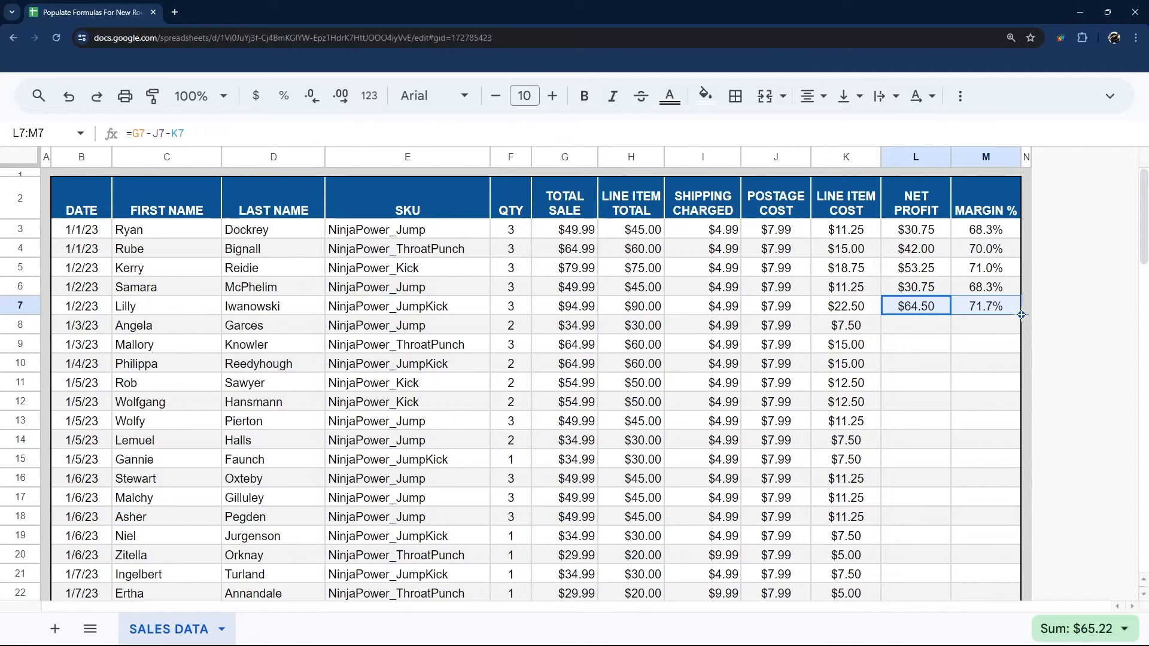
drag(1020, 315, 1020, 352)
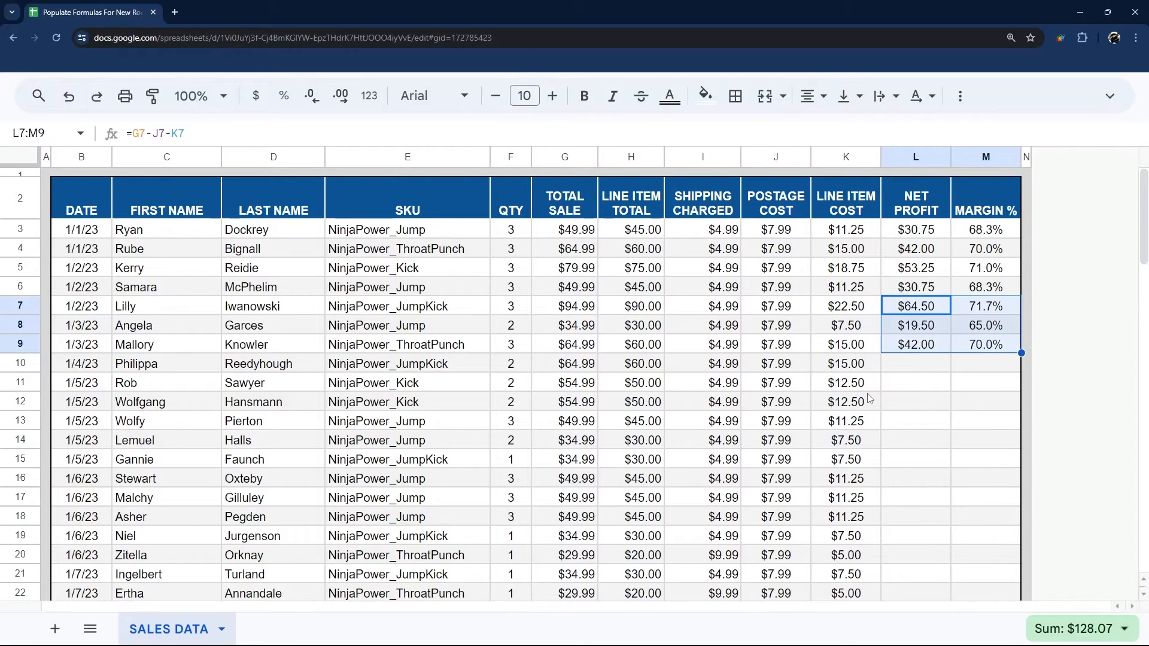
click(845, 402)
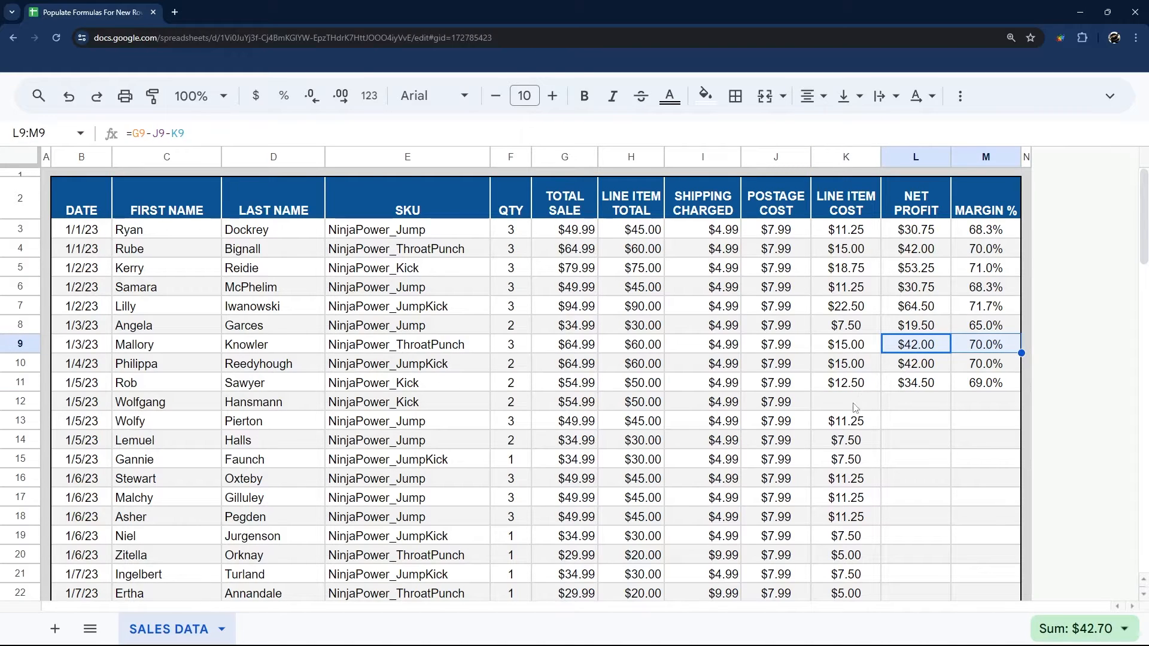
click(845, 401)
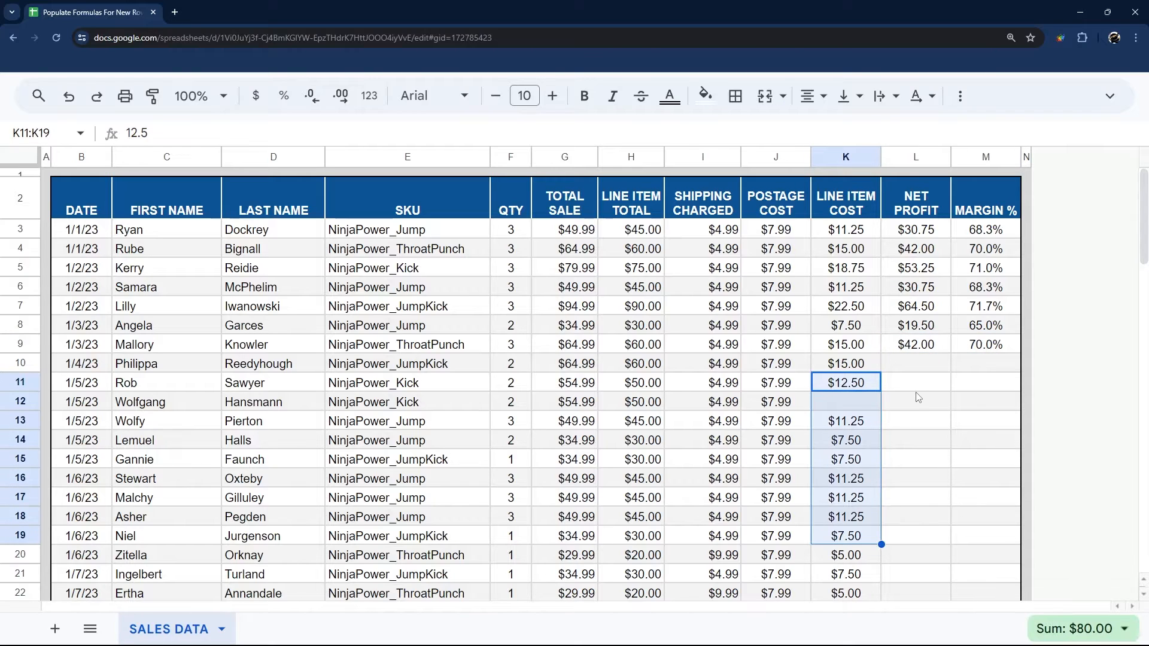
click(915, 344)
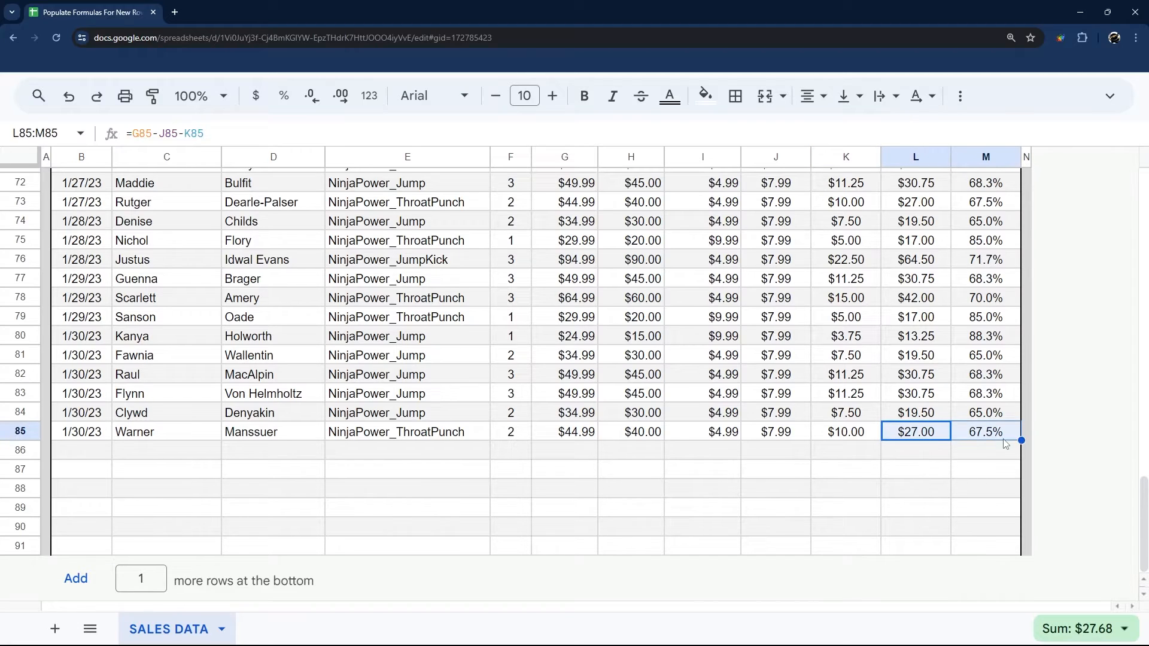
mouse_move(381, 460)
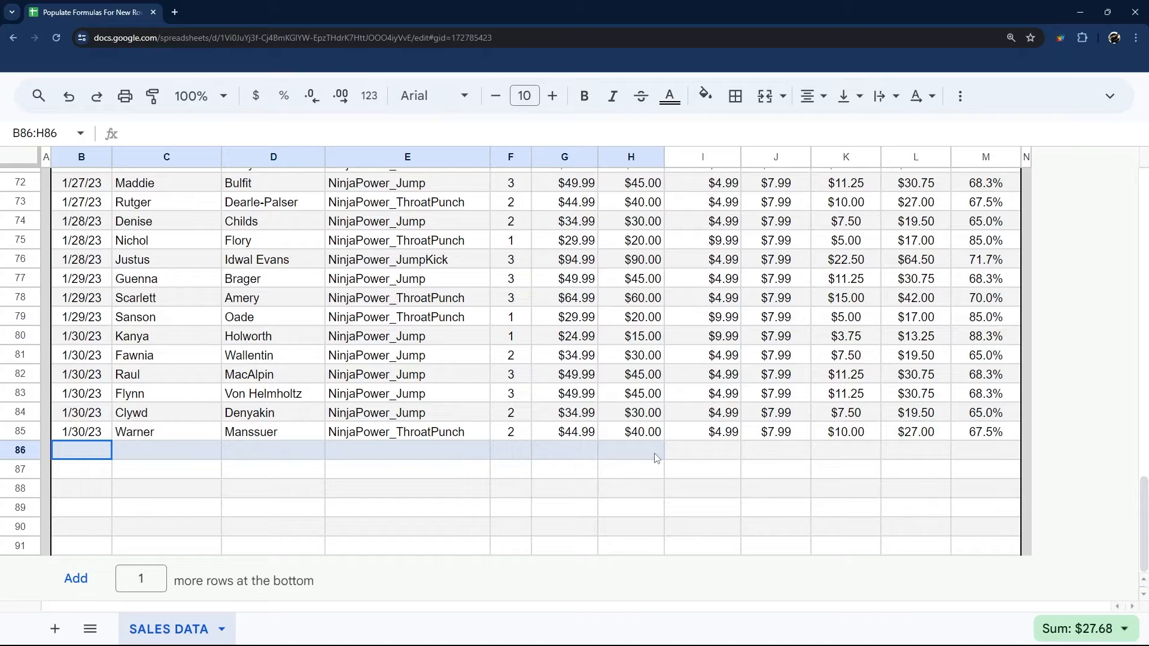
Copy row 85's profit and margin formulas into rows 86–91 and start an IFERROR in M86.
click(915, 449)
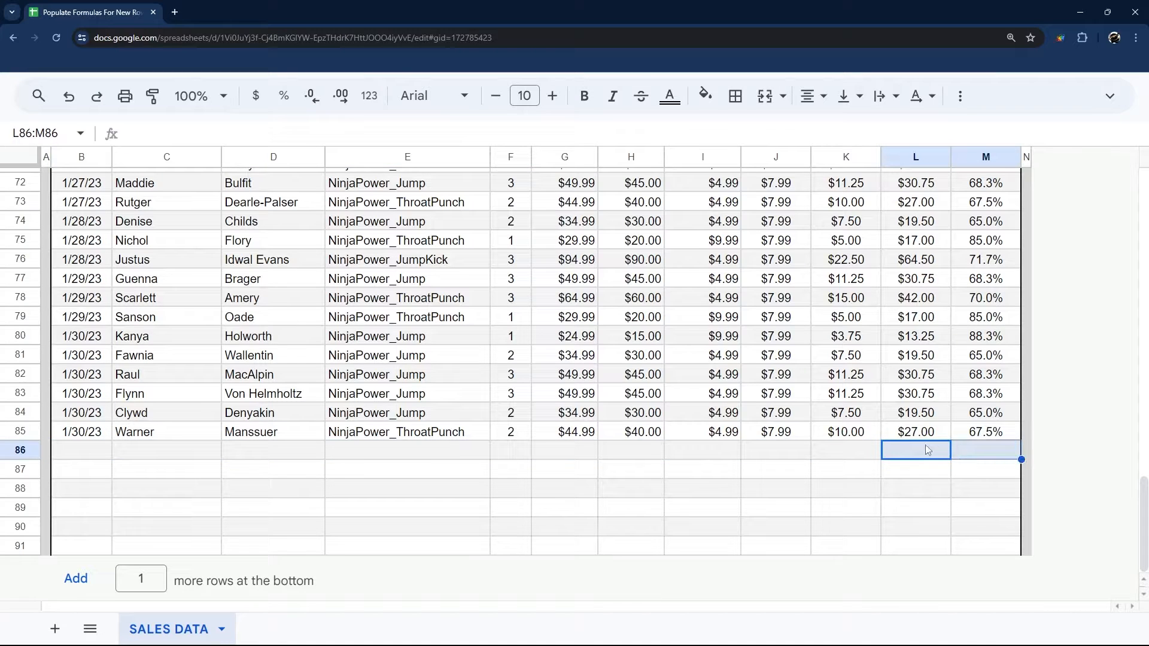
click(915, 432)
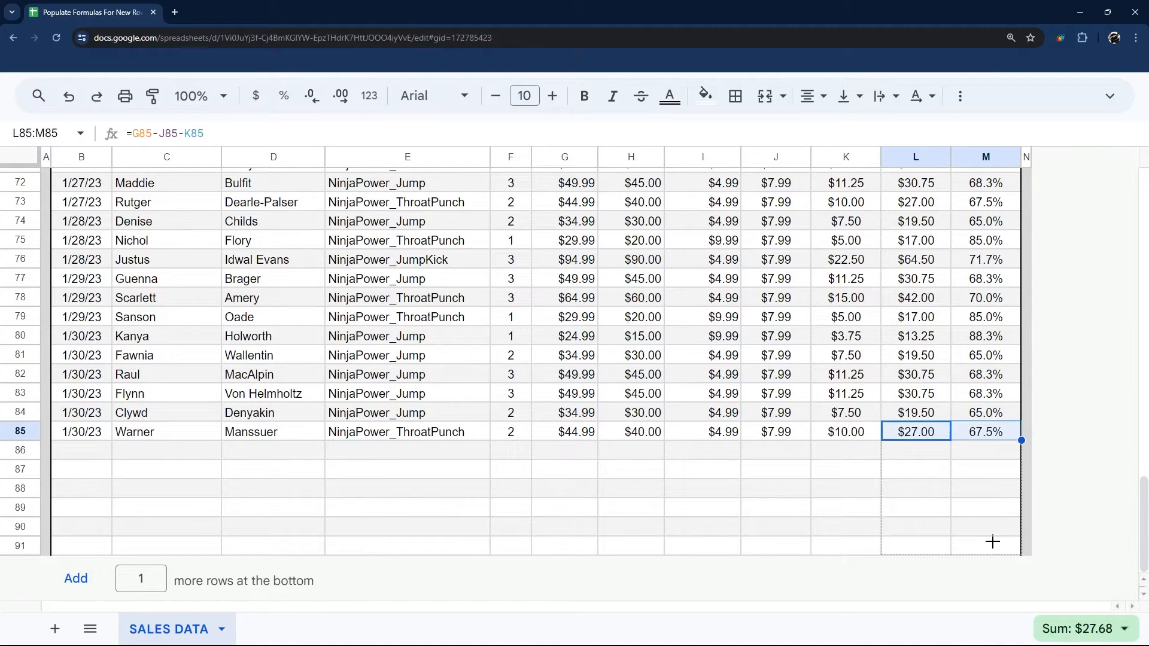
drag(1021, 440, 1021, 555)
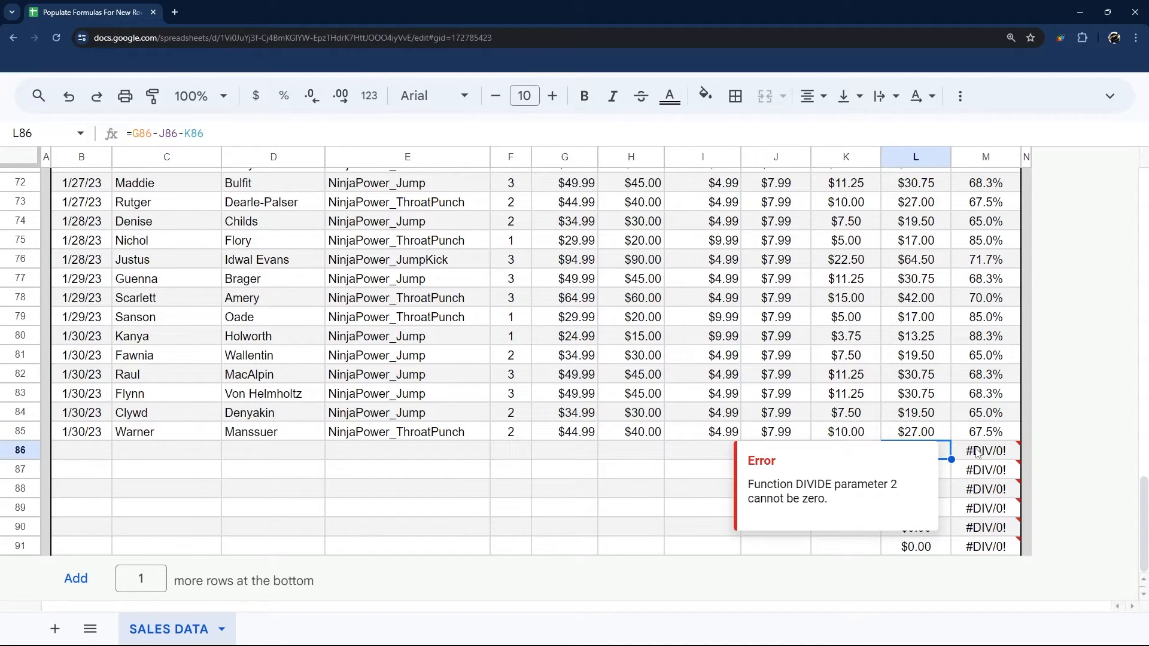
click(986, 451)
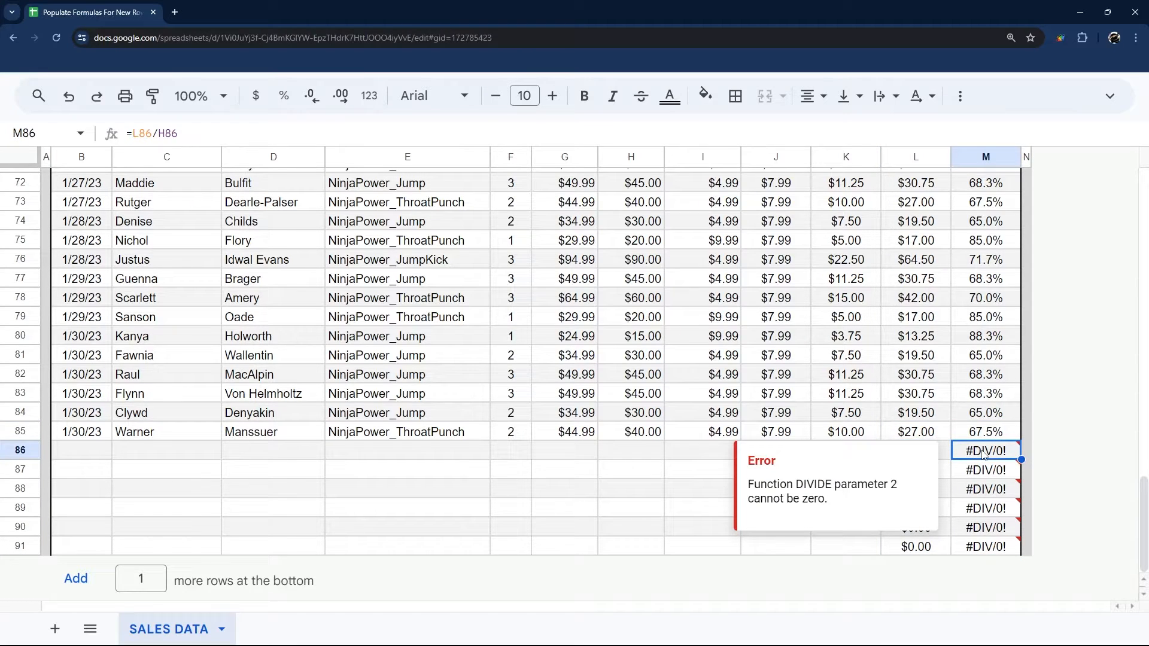
mouse_move(951, 450)
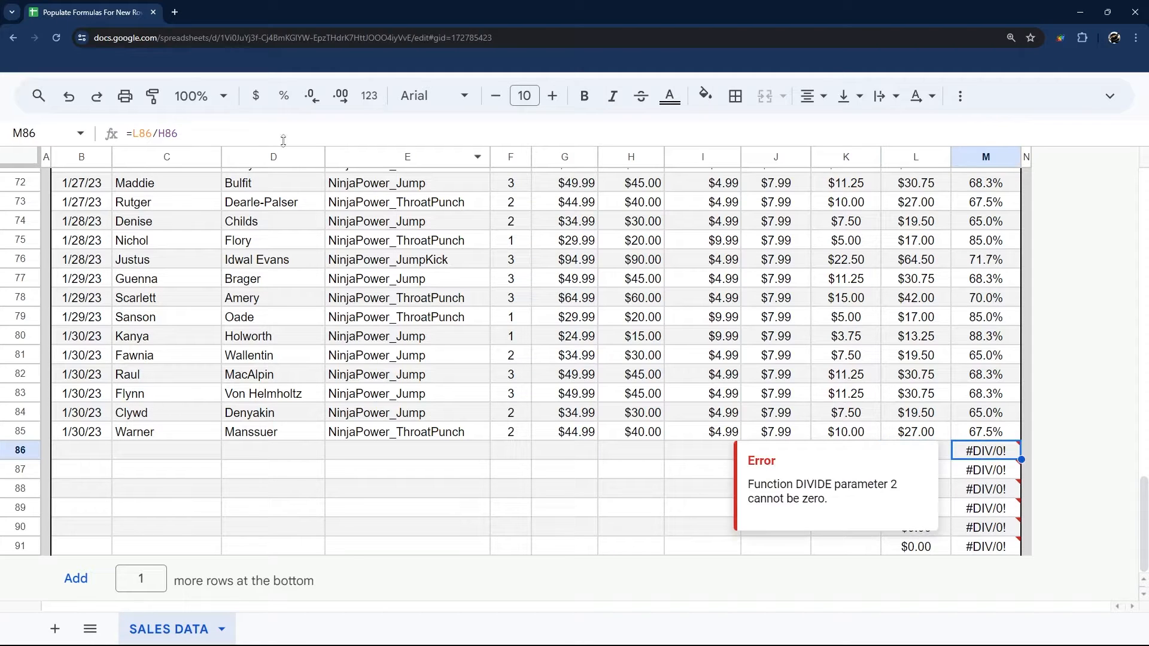
text(IFER)
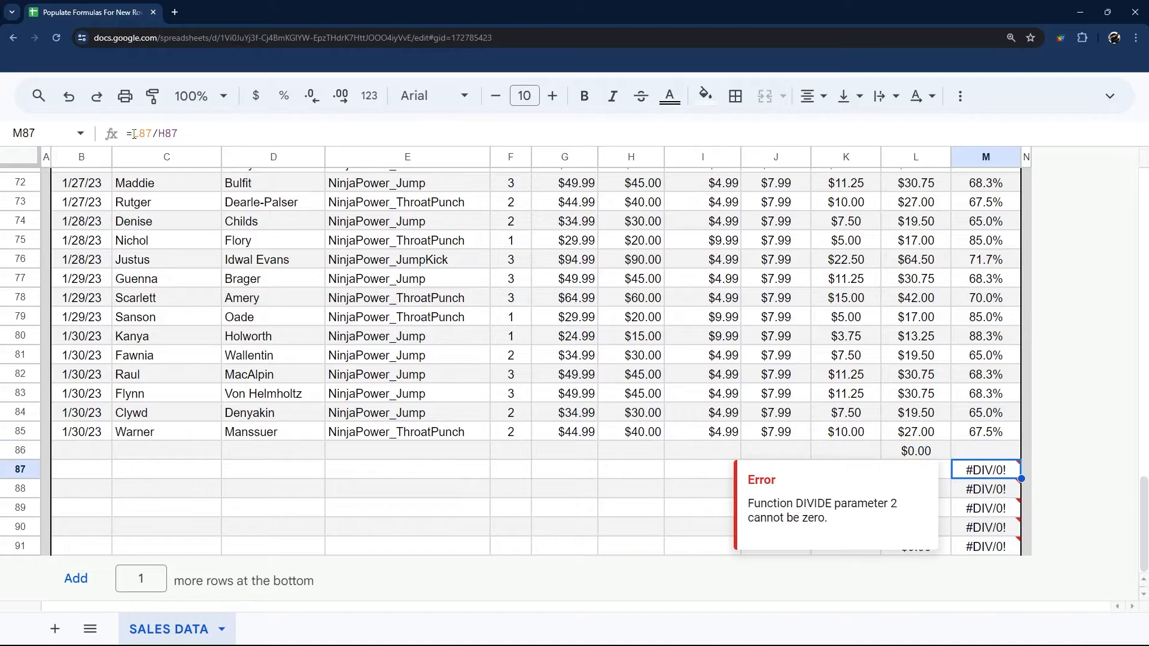
Make M86 =IFERROR(L86/H86,"-"), fill it to M91, and begin an IF check in L86.
click(986, 451)
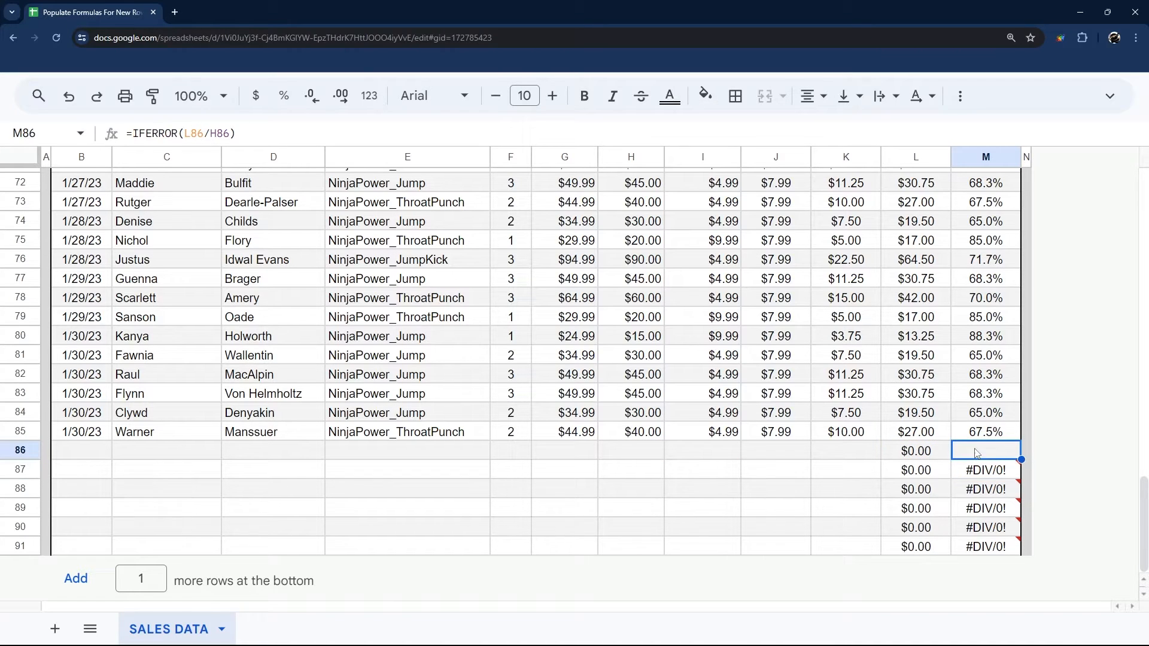
text(,"-)
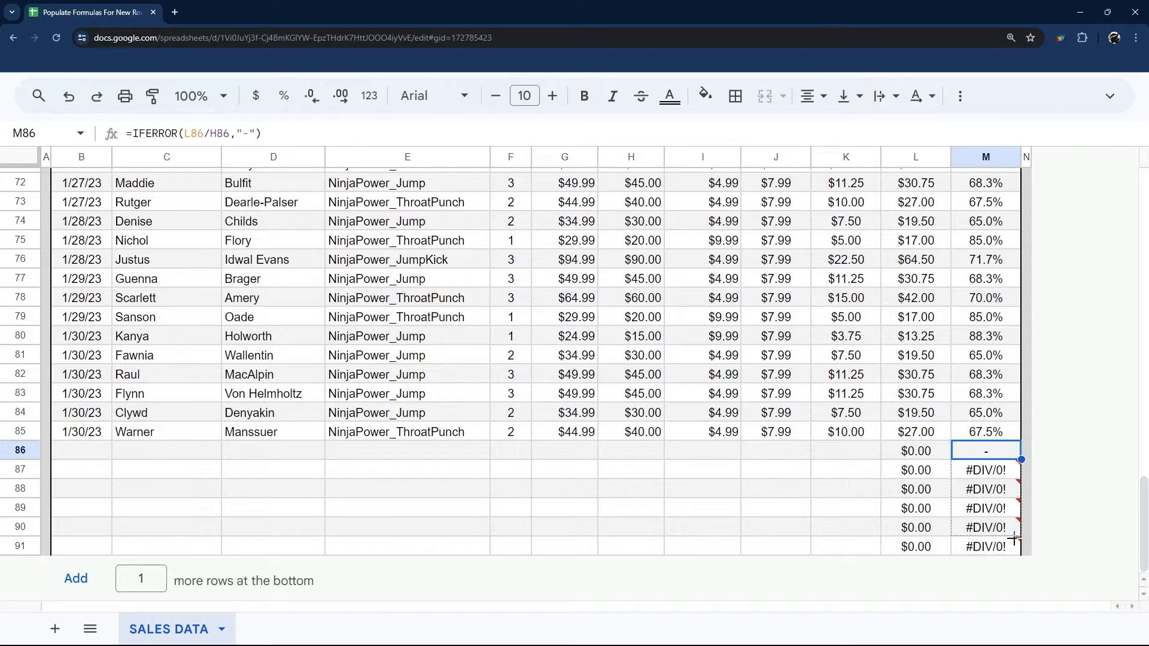
drag(1014, 462, 1015, 547)
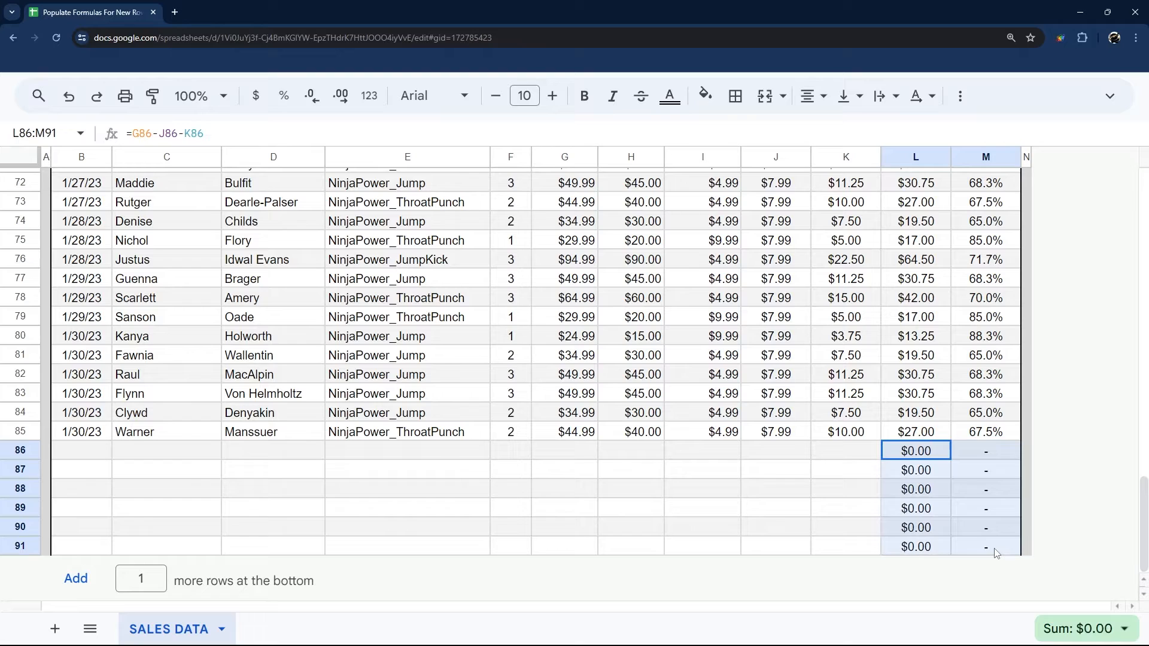
double_click(915, 451)
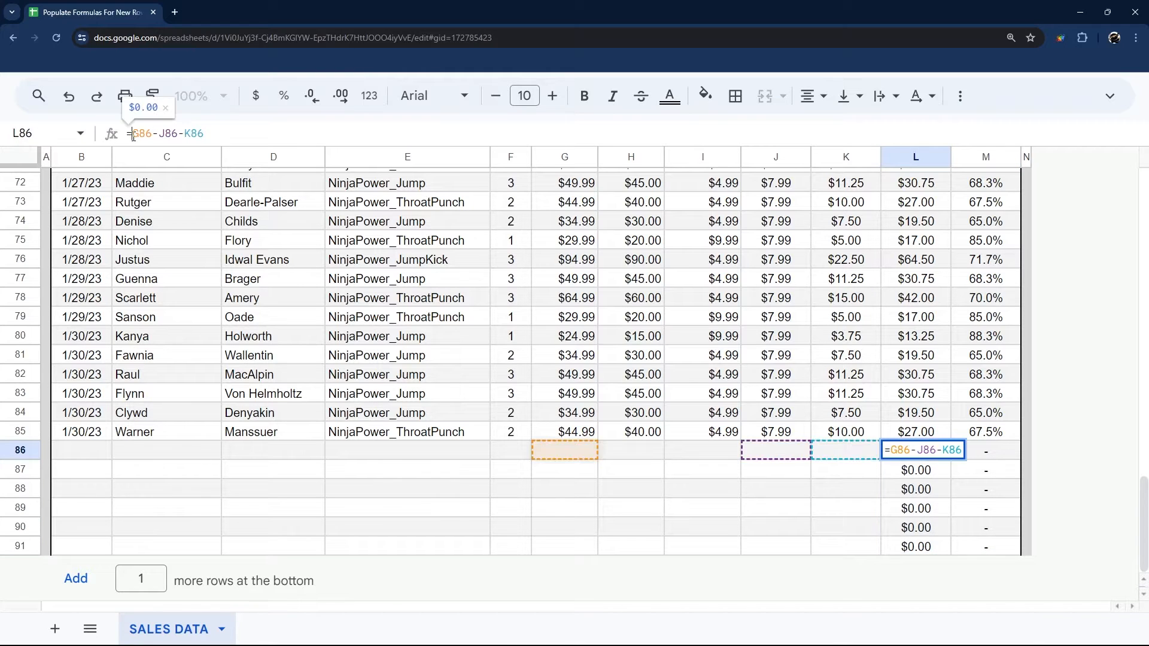
text(IF(B)
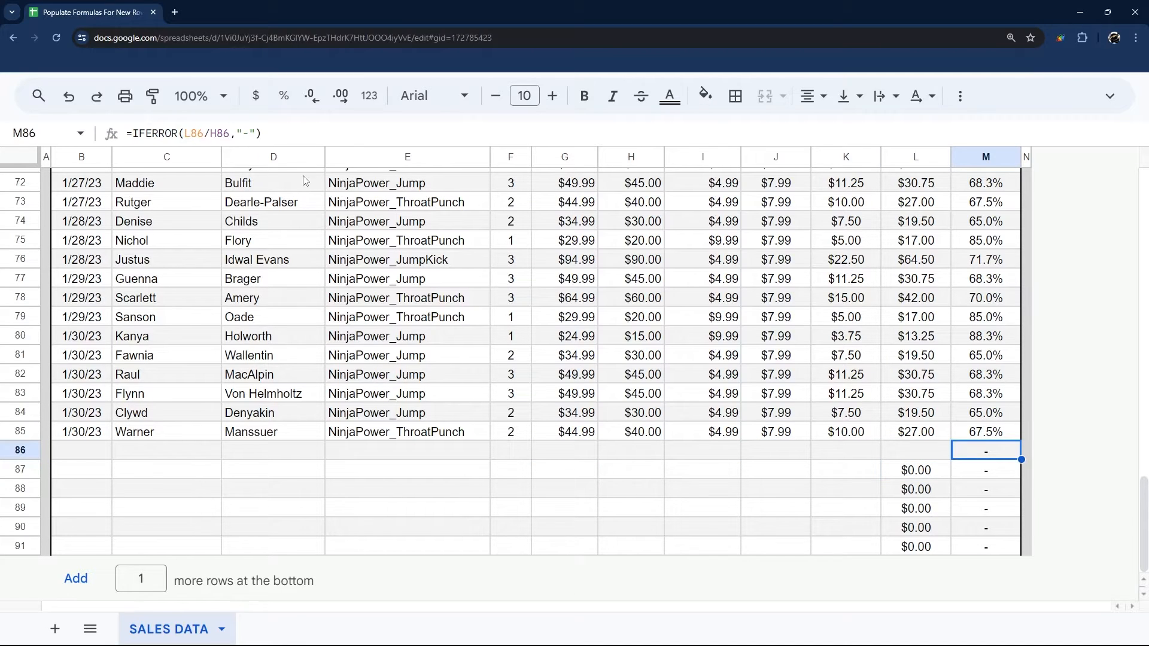
mouse_move(885, 439)
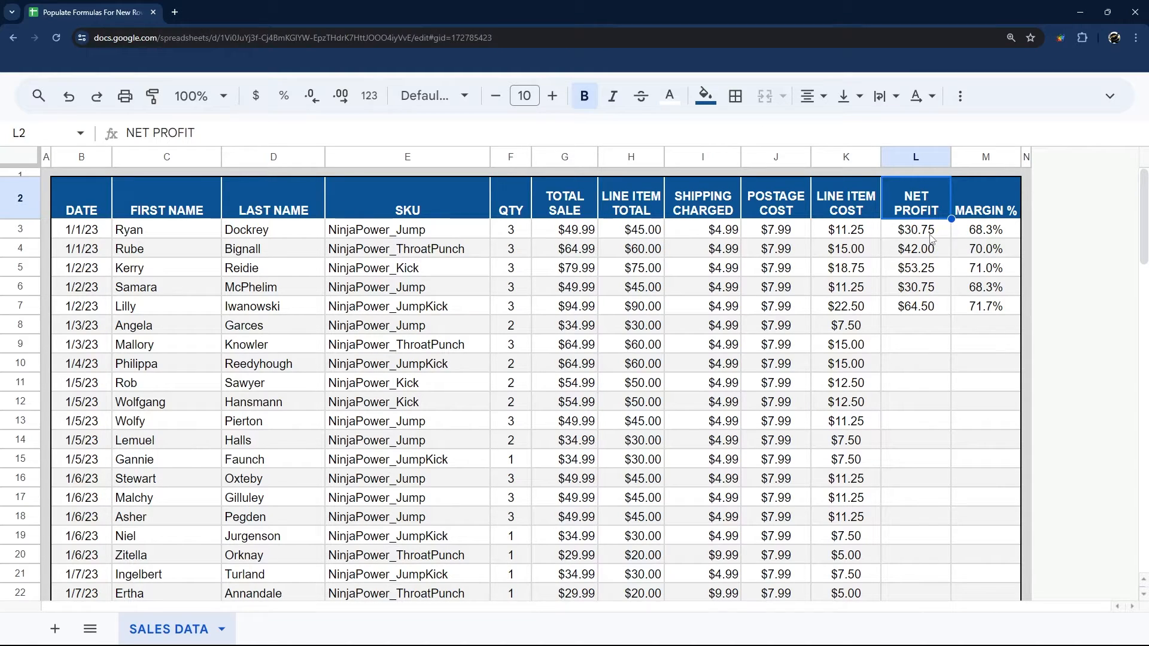
Delete the existing profit and margin formulas in L3:M7.
click(915, 307)
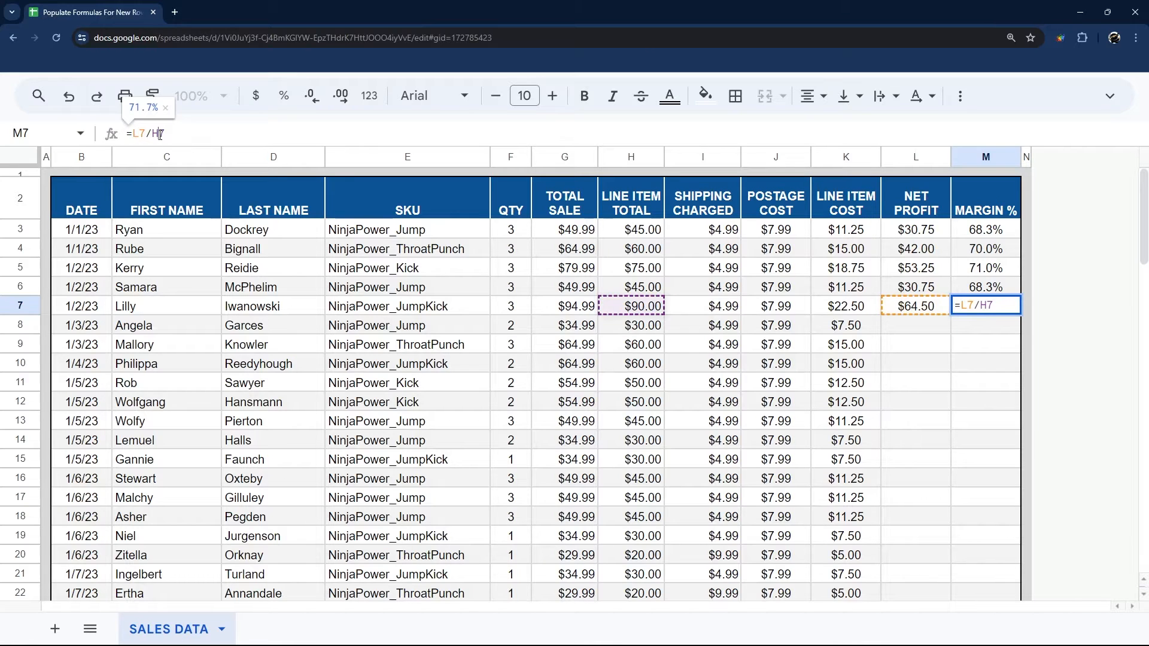
key(Enter)
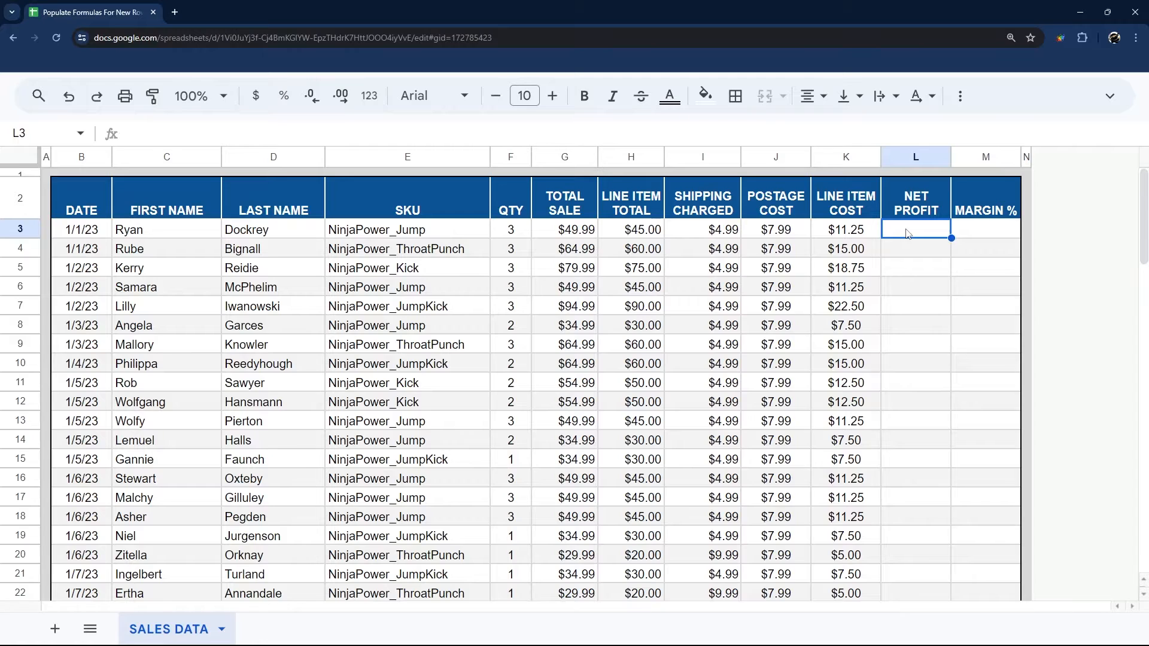
Enter =arrayformula(G3:G-J3:J-K3:K) in L3 to calculate Net Profit for all rows.
text(=arrayformula()
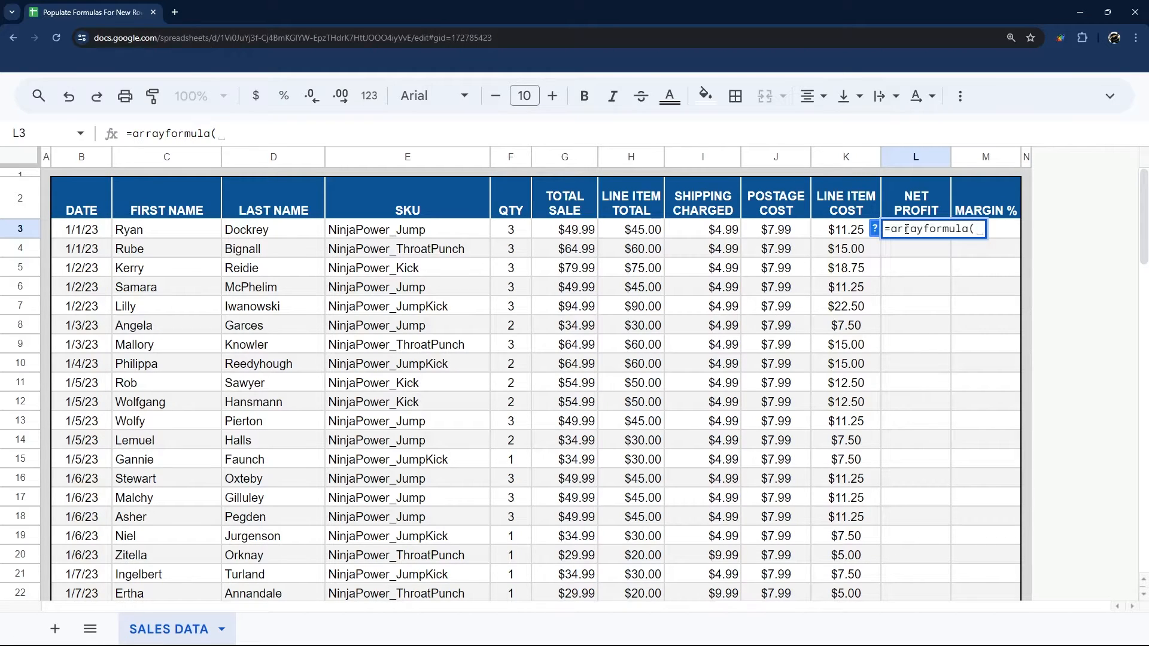
click(563, 230)
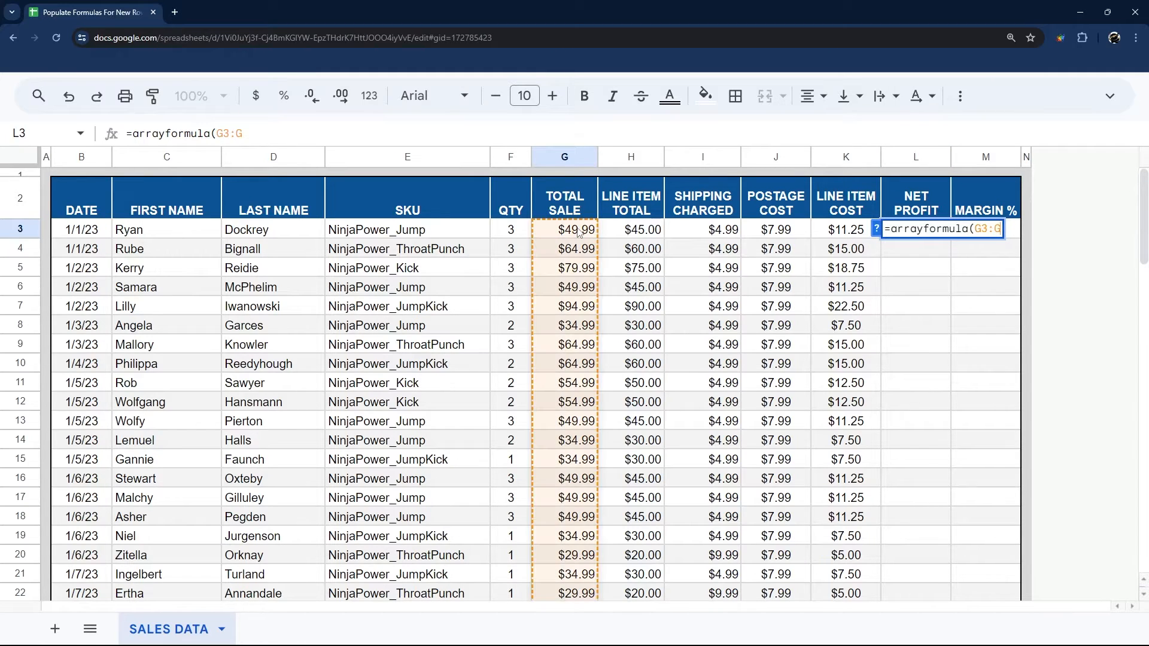
text(-)
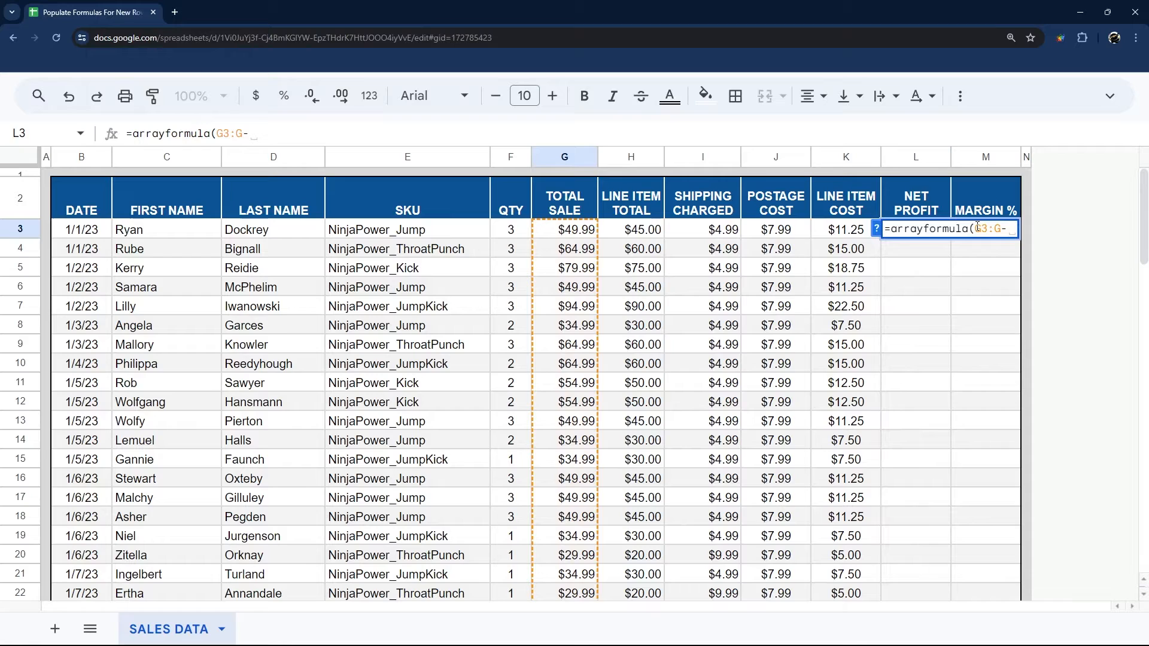
click(495, 96)
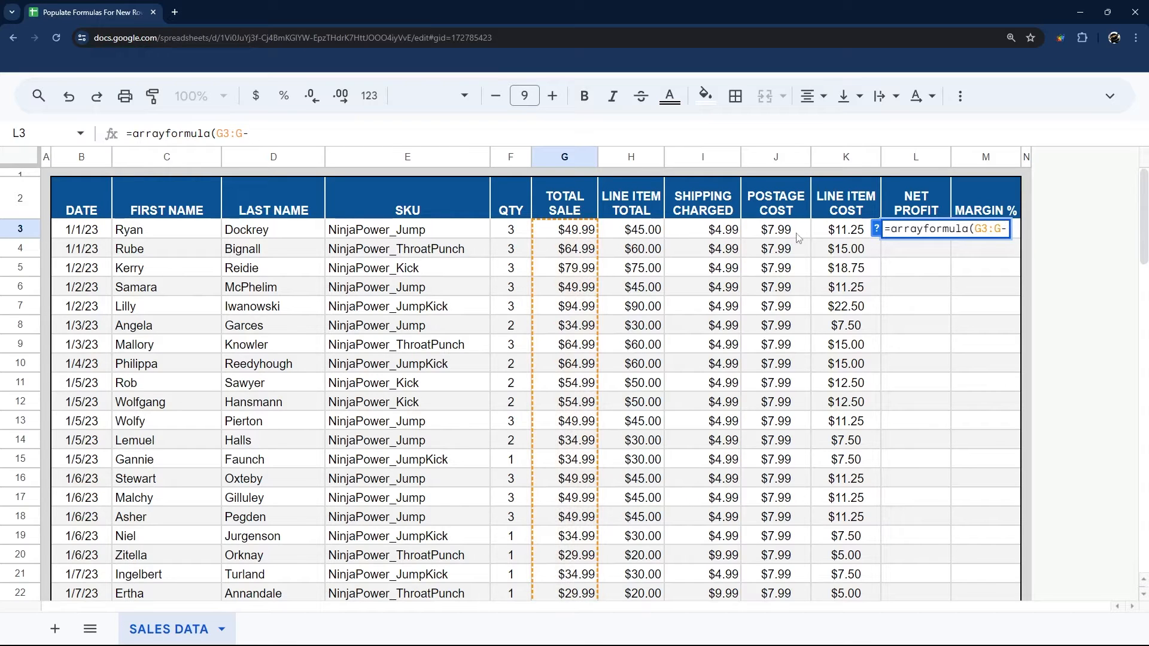
click(774, 230)
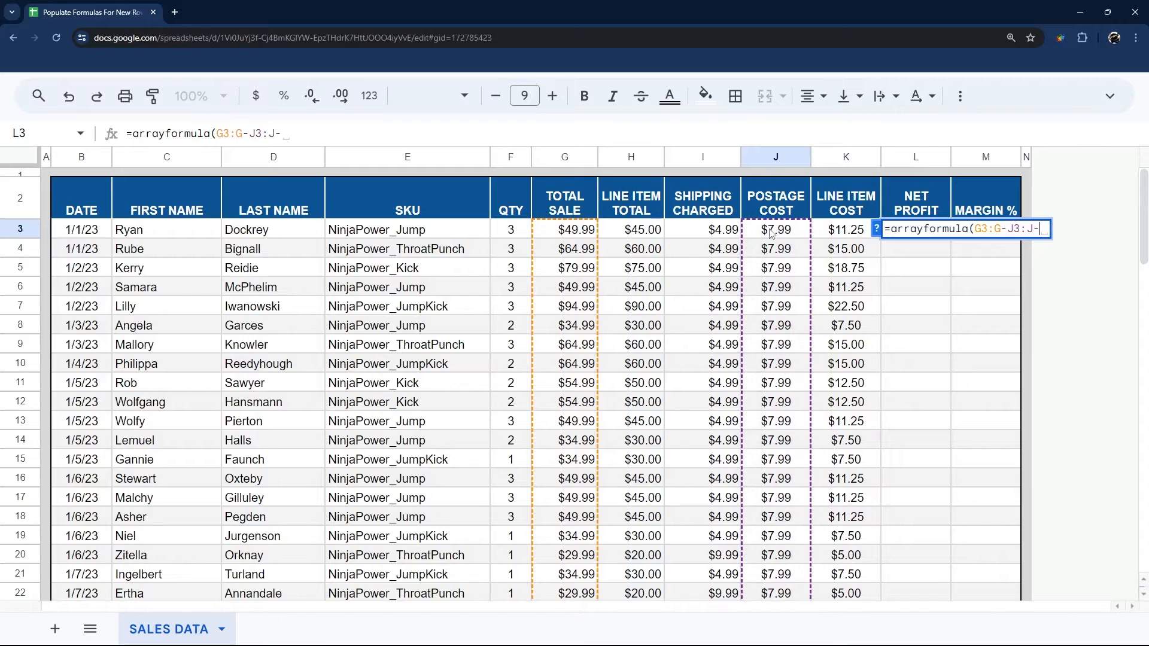
click(845, 229)
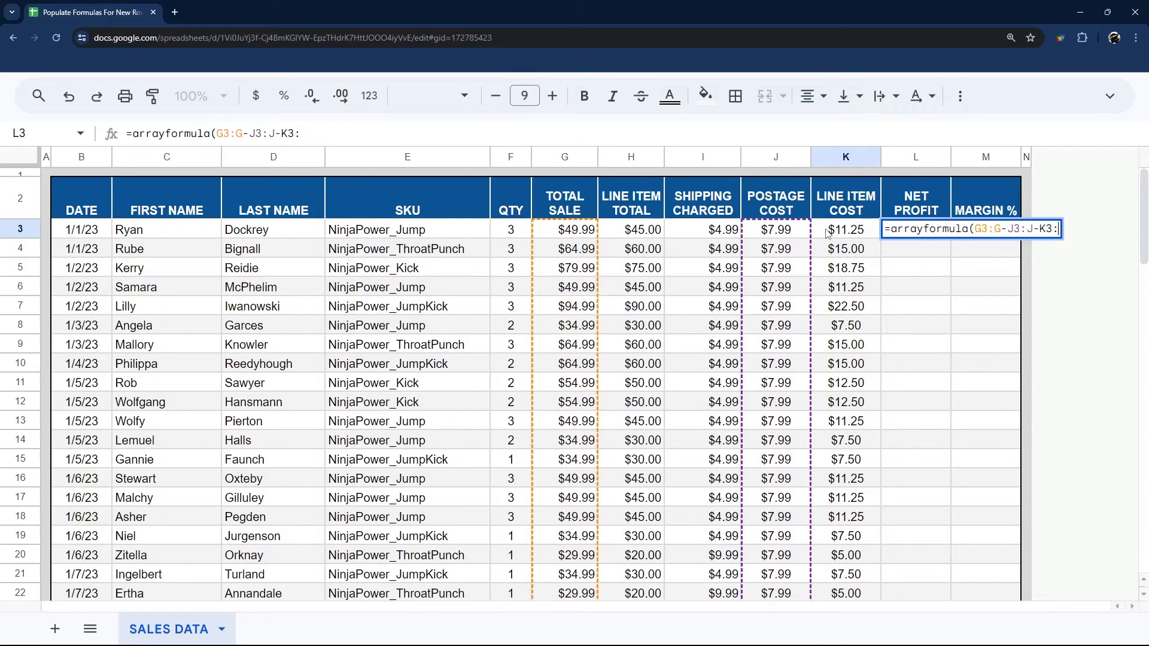
key(enter)
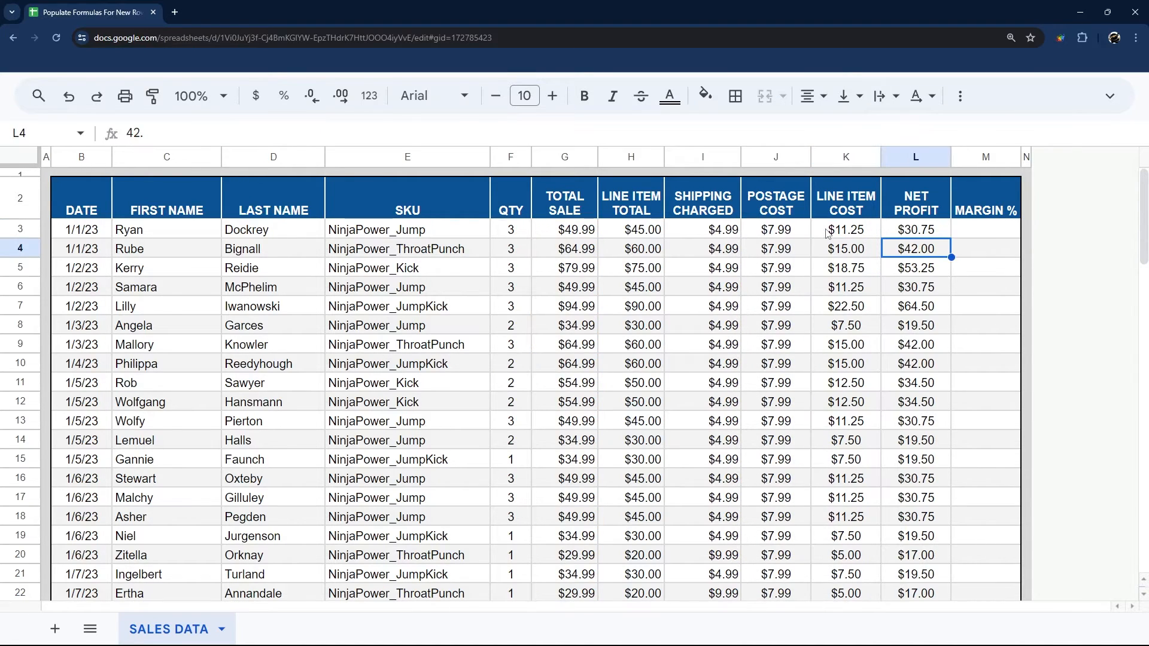
scroll(down, 3)
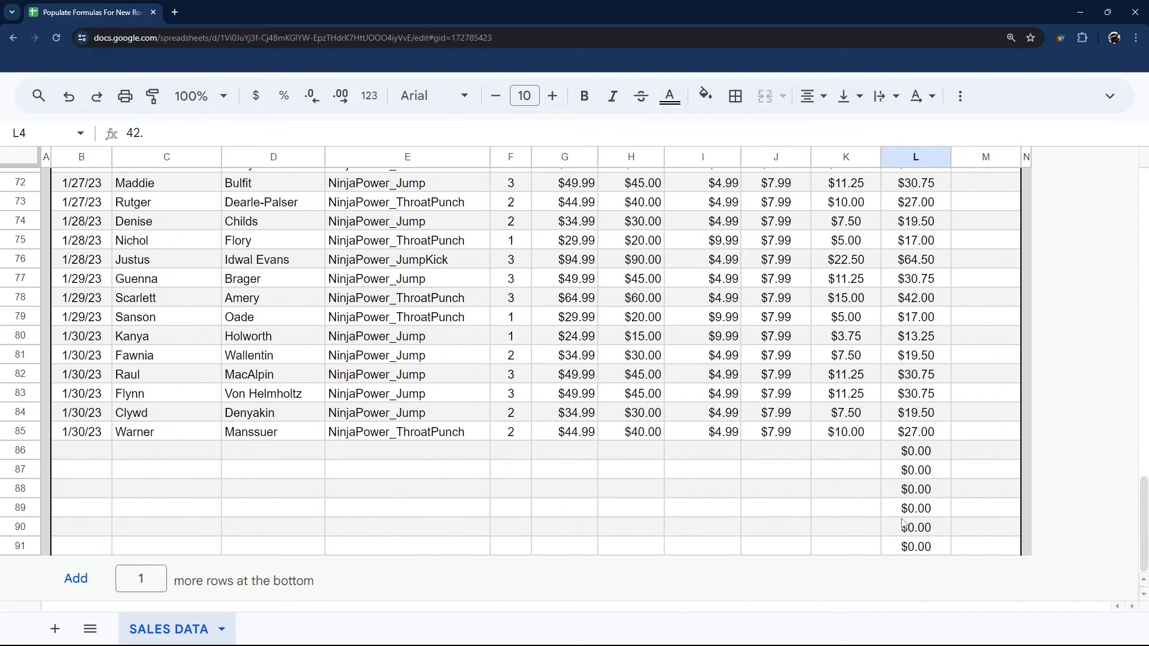
drag(915, 450, 914, 546)
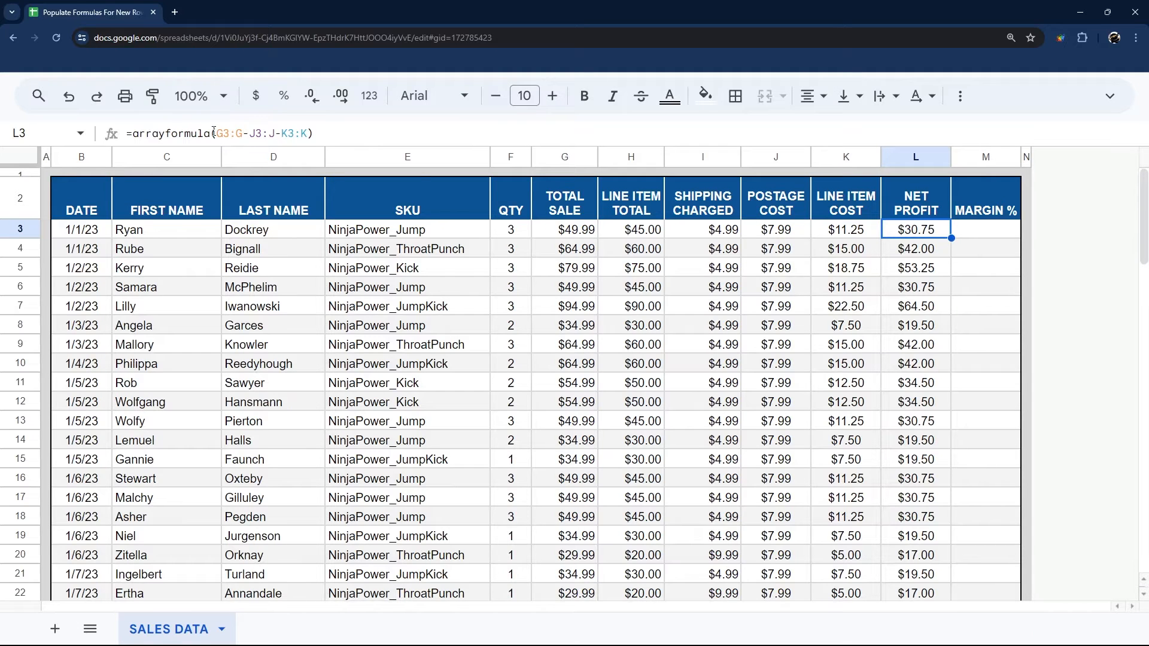
Change L3 to =arrayformula(IF(B3:B="",,G3:G-J3:J-K3:K)), blanking rows without a date.
text(IF)
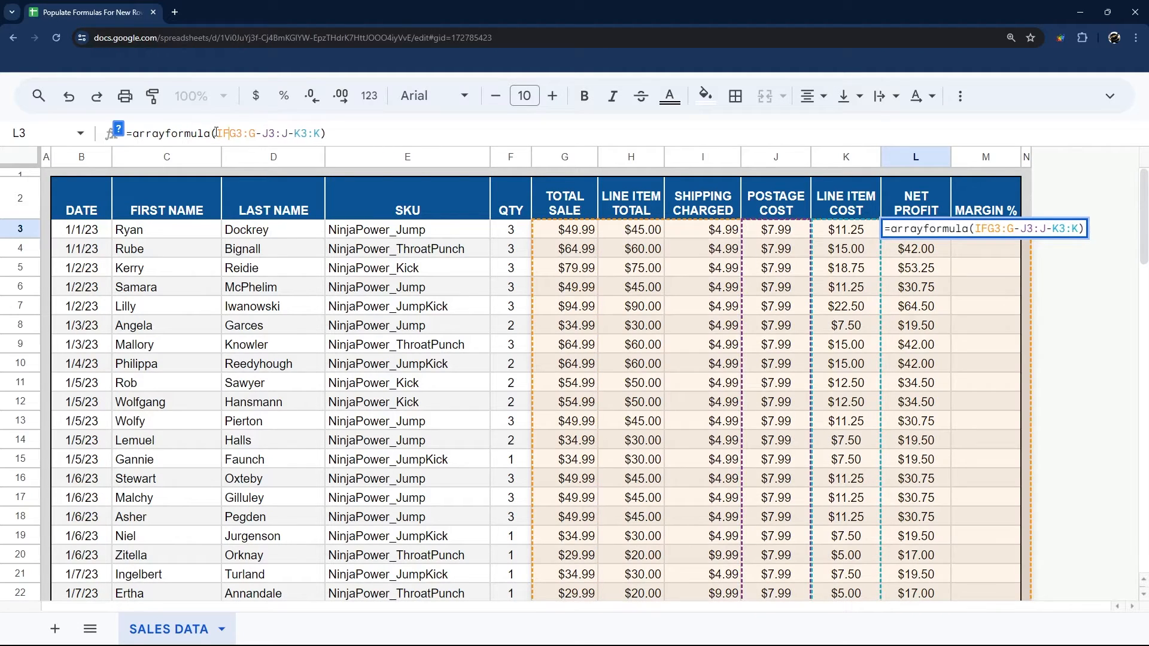
text(()
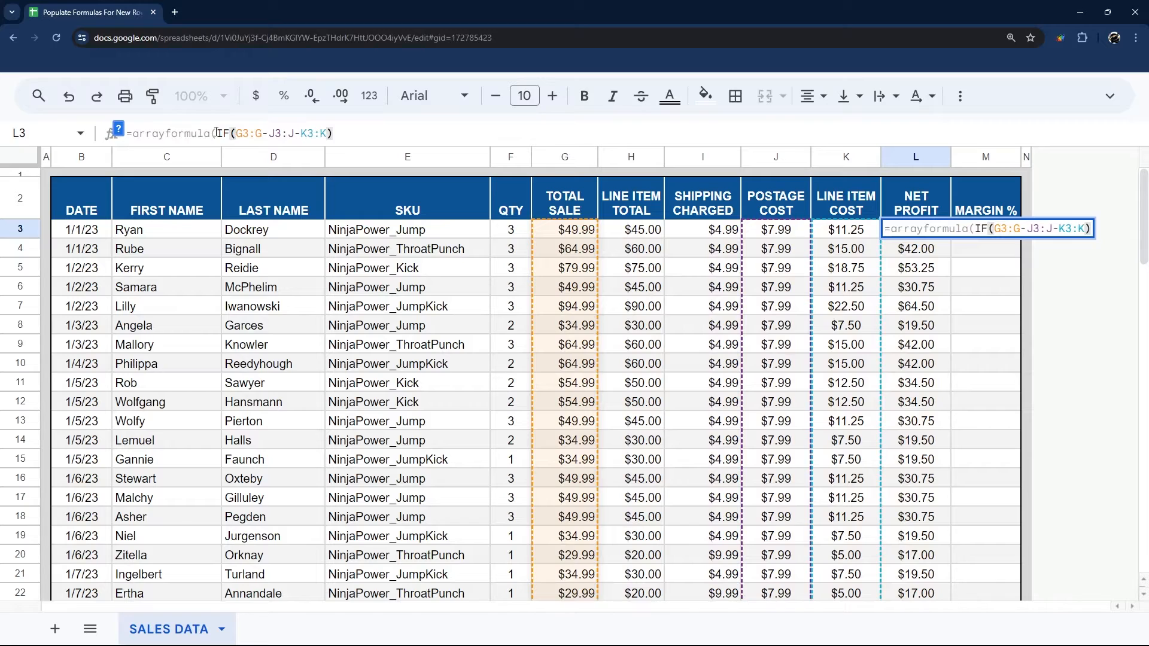
text(B3:B=")
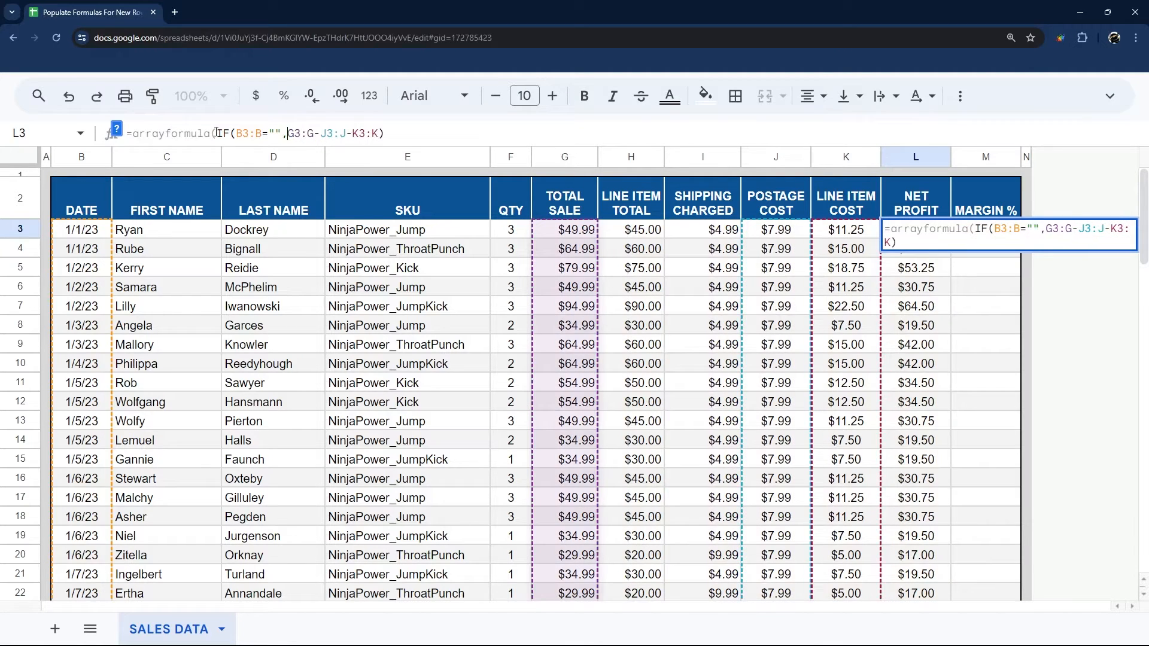
text(,)
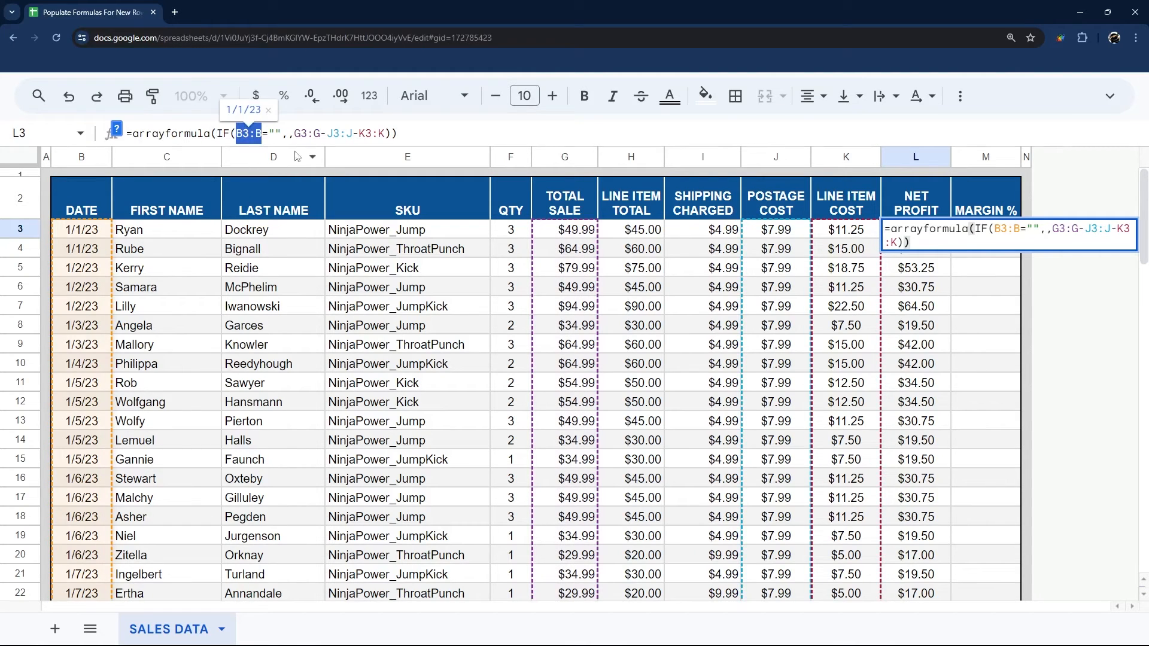
click(307, 133)
text(")
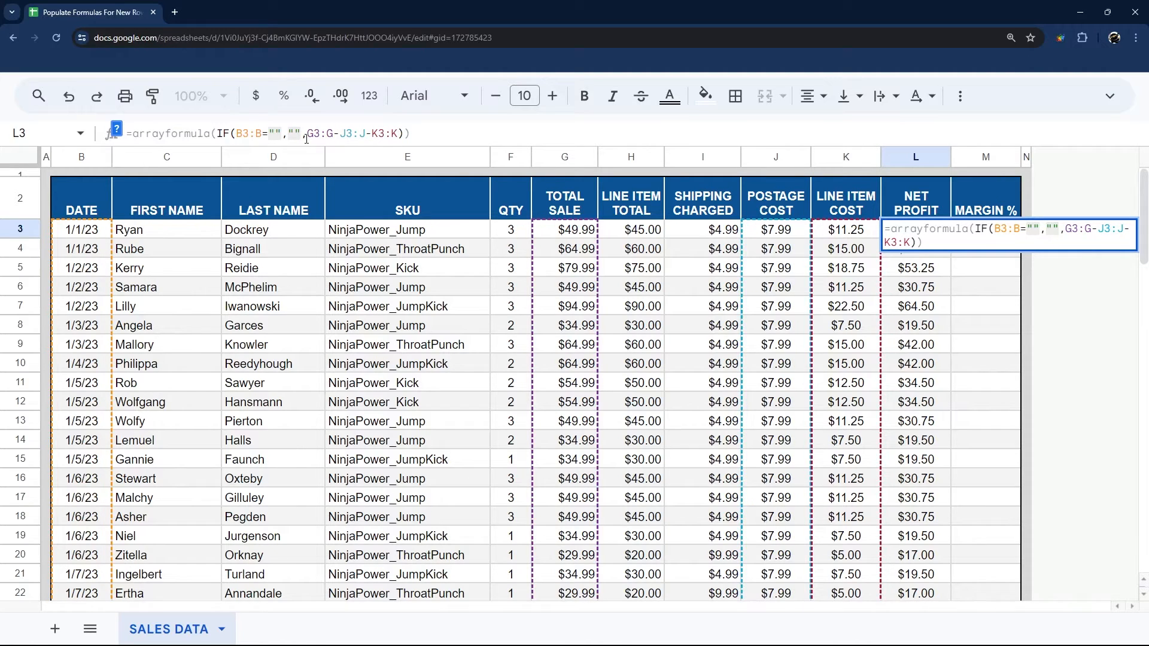
text(NA)
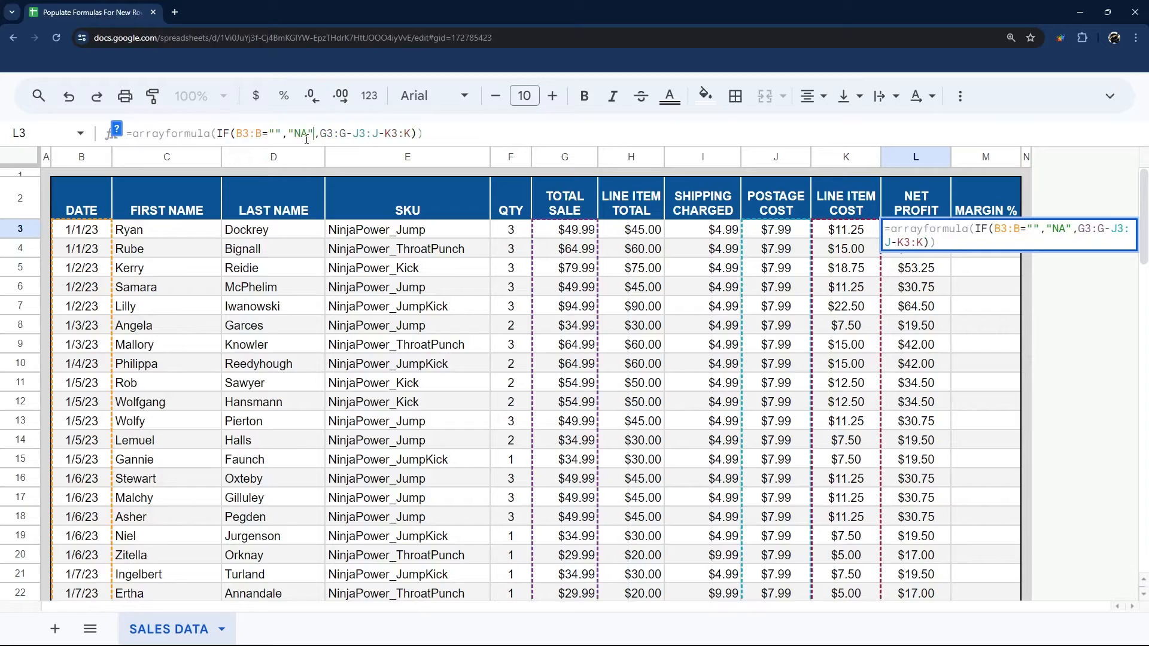
key(enter)
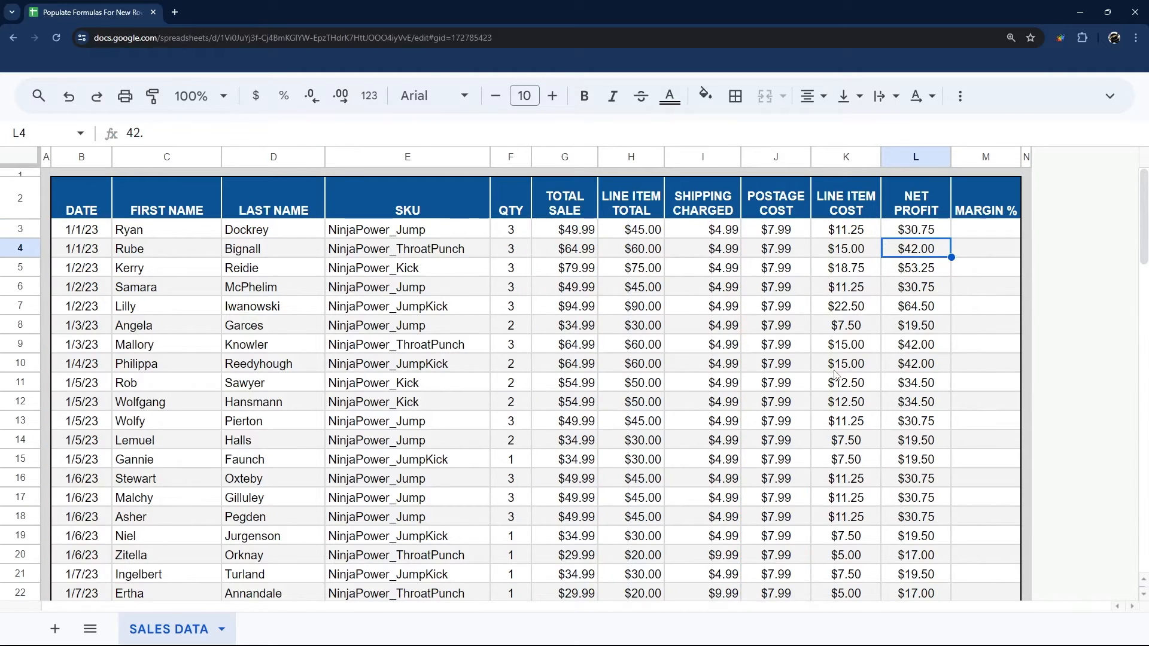
scroll(down, 3)
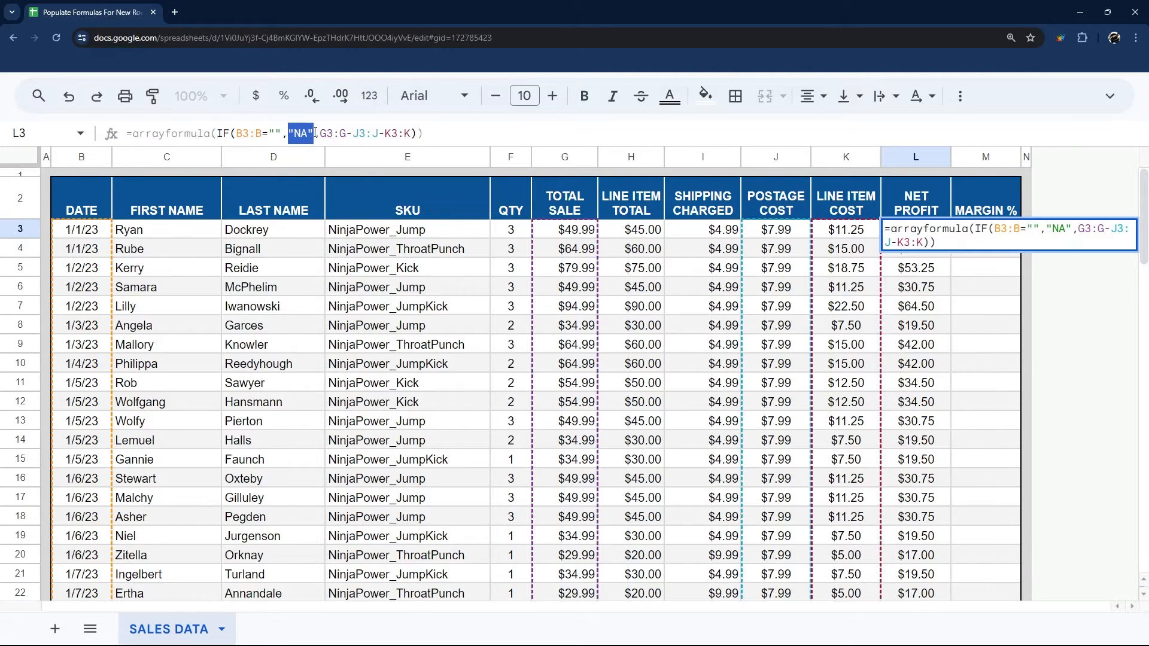
key(Delete)
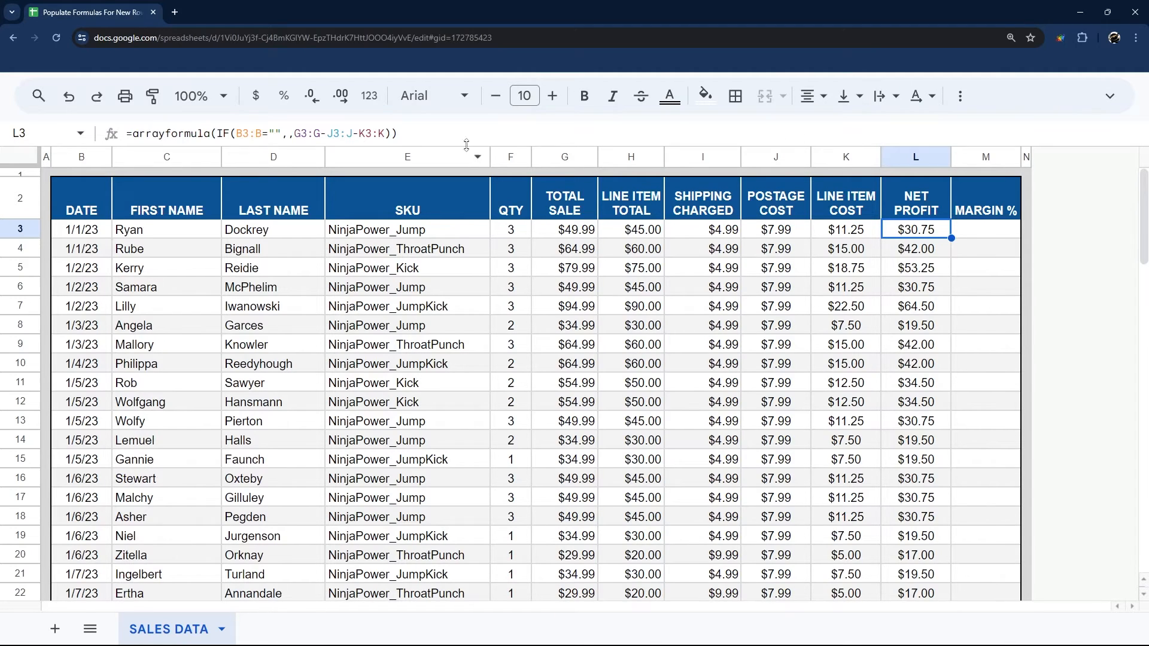
Enter an IF(B3:B="",,...) array formula in M3 that uses L3:L for margins.
click(986, 229)
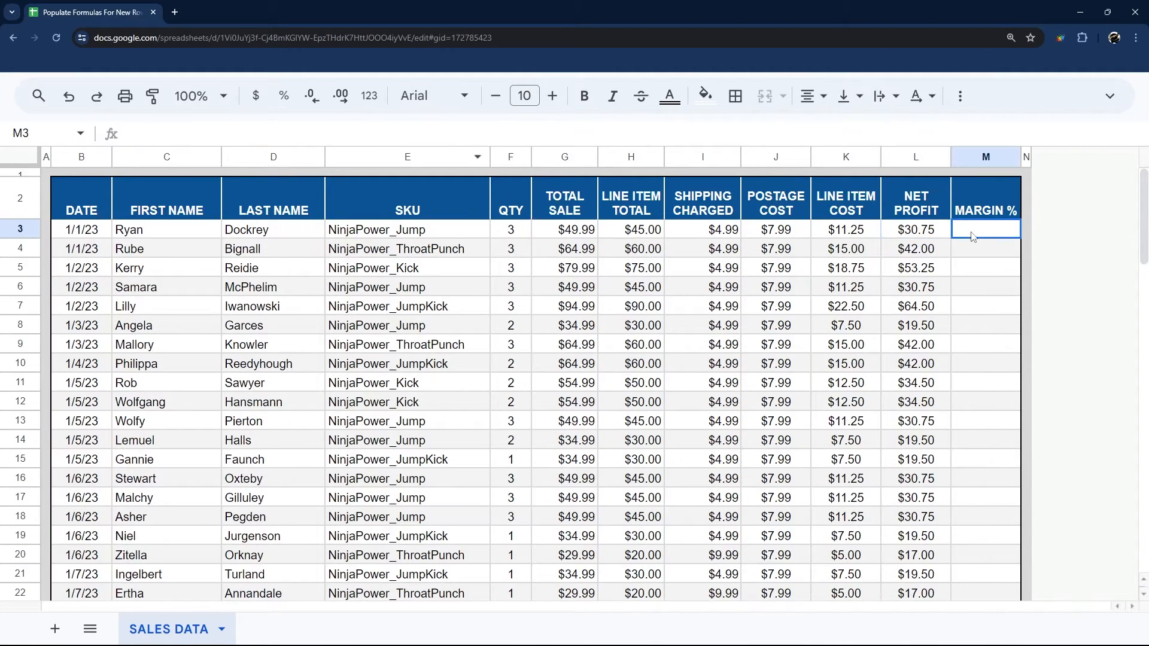
text(=arrayformula(IF(B3:B="",,G3:G-J3:J-K3:K)))
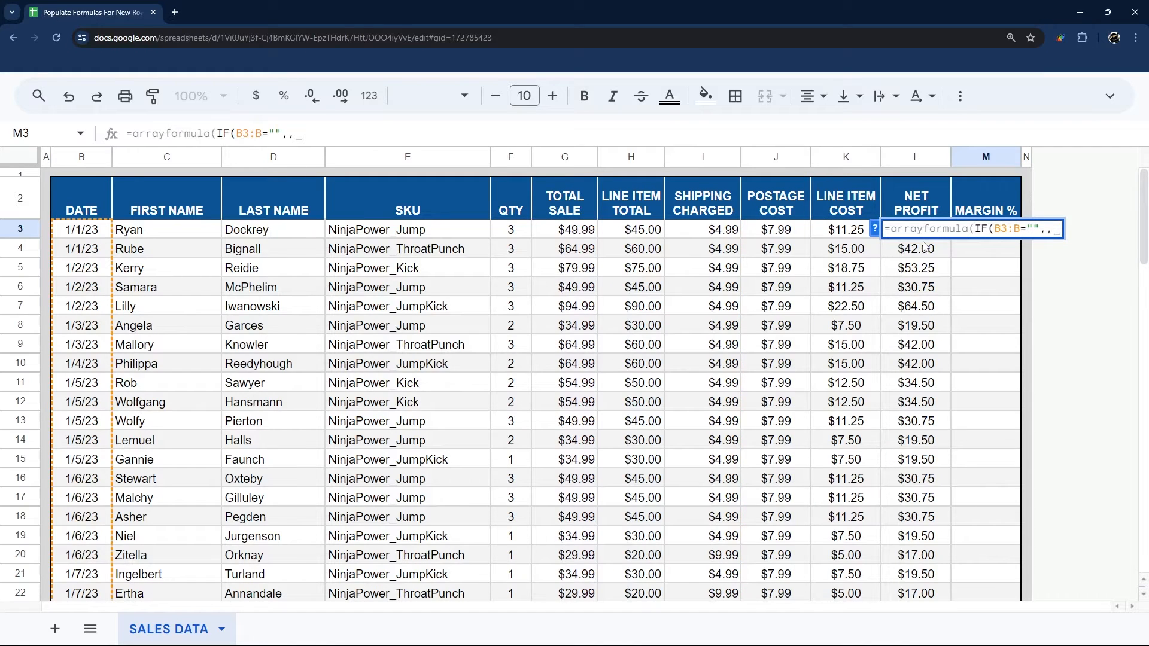
text(L3:L)
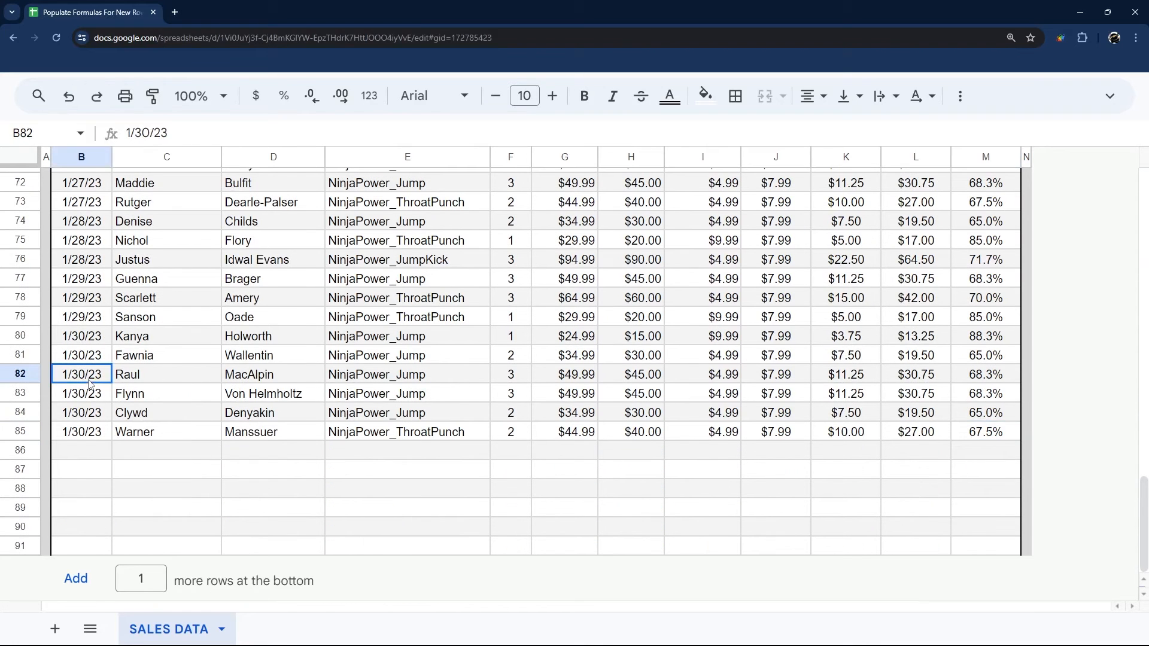
click(80, 450)
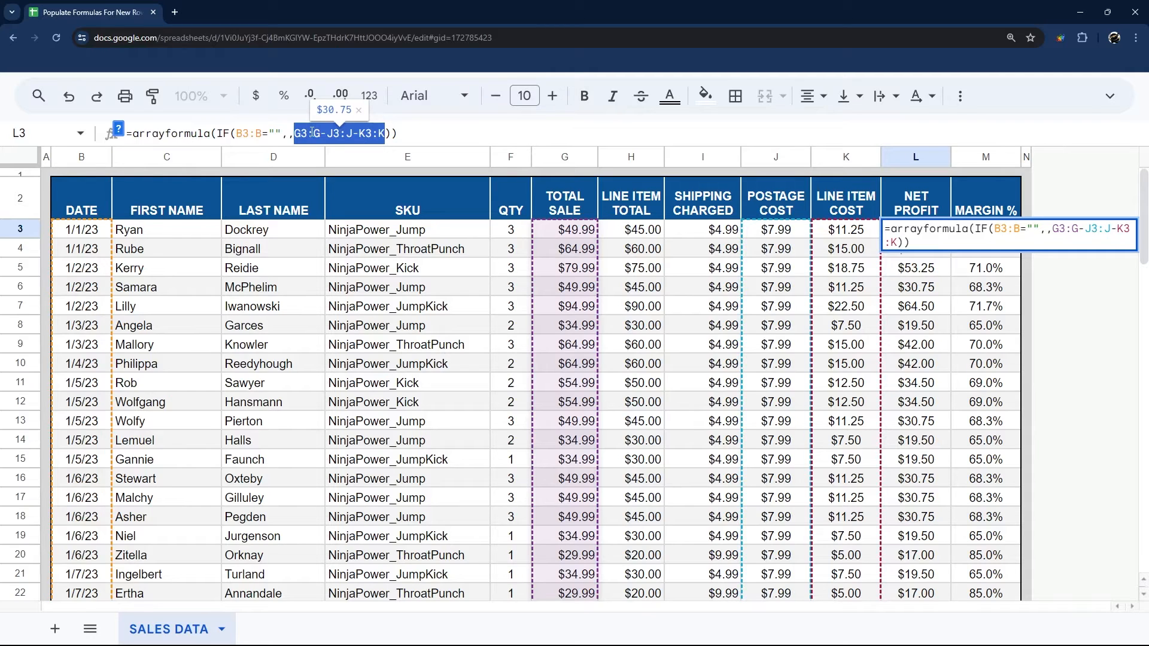
mouse_move(324, 154)
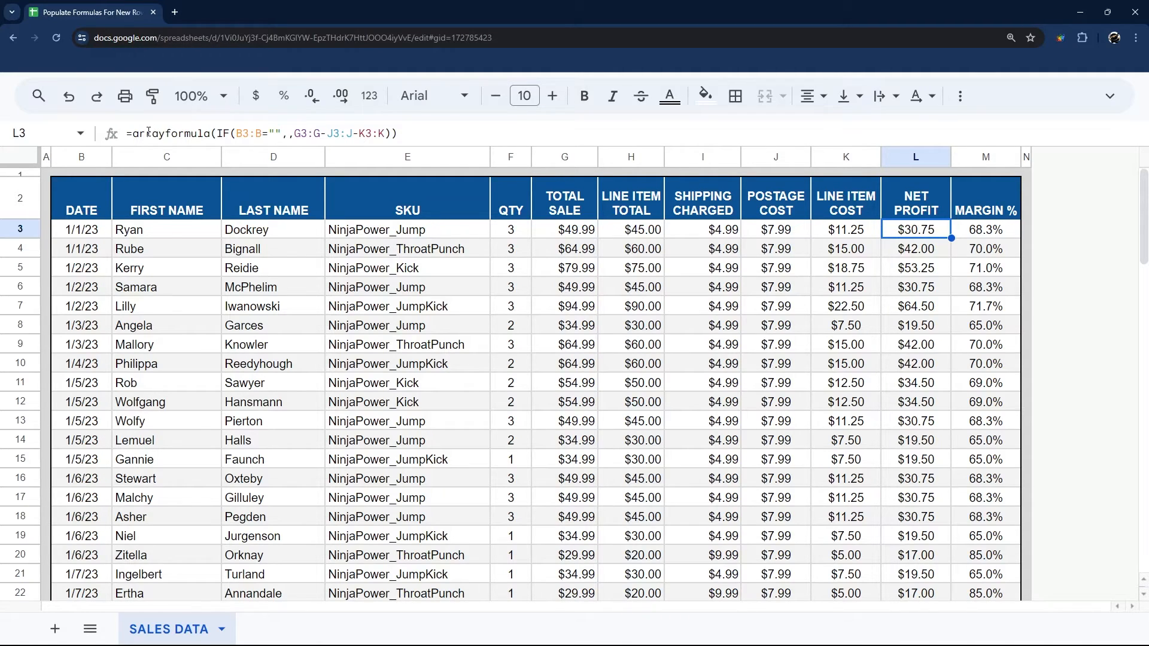
Delete row 3, the first 1/1/23 sale, removing the L3 and M3 array formulas.
text(L2)
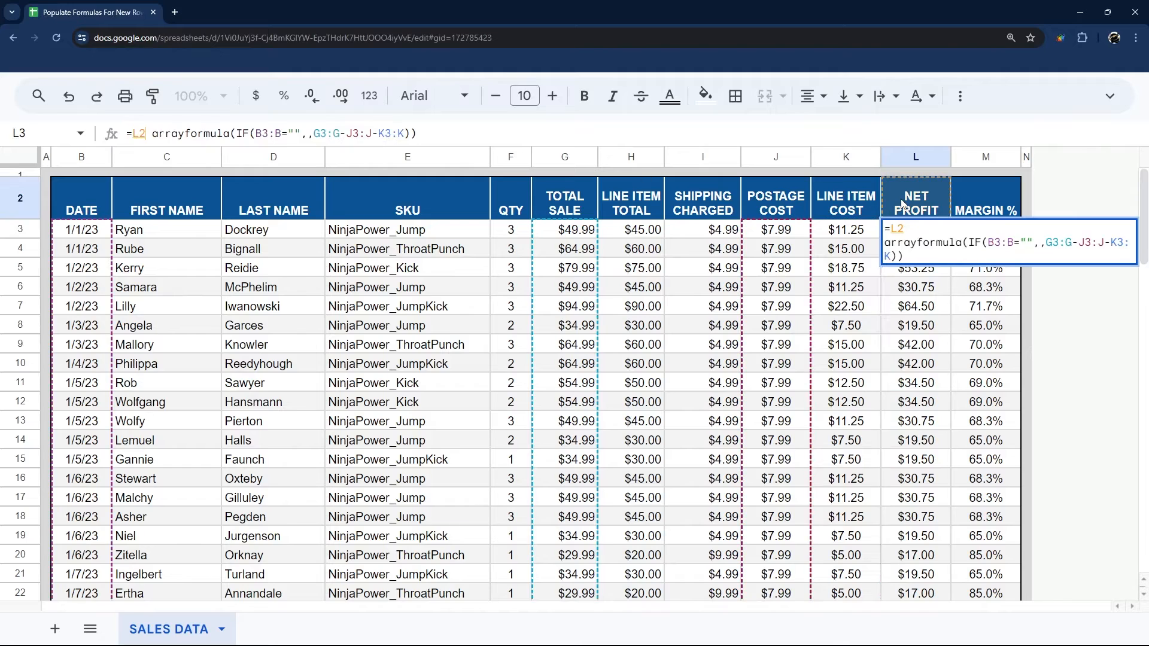
key(enter)
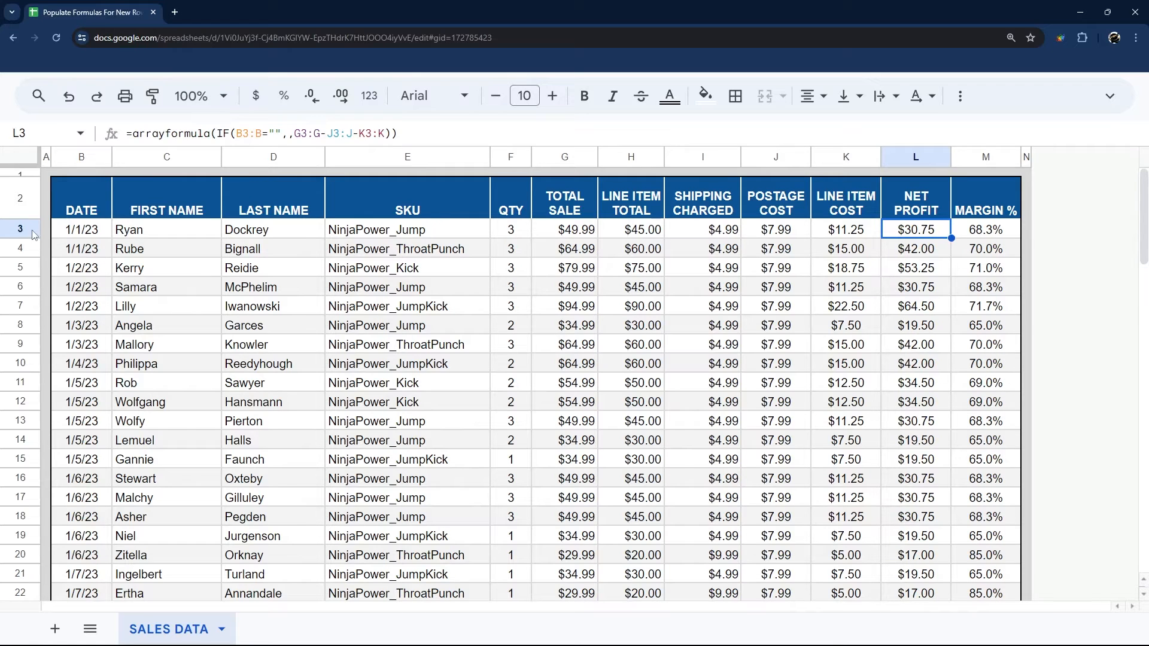
right_click(19, 229)
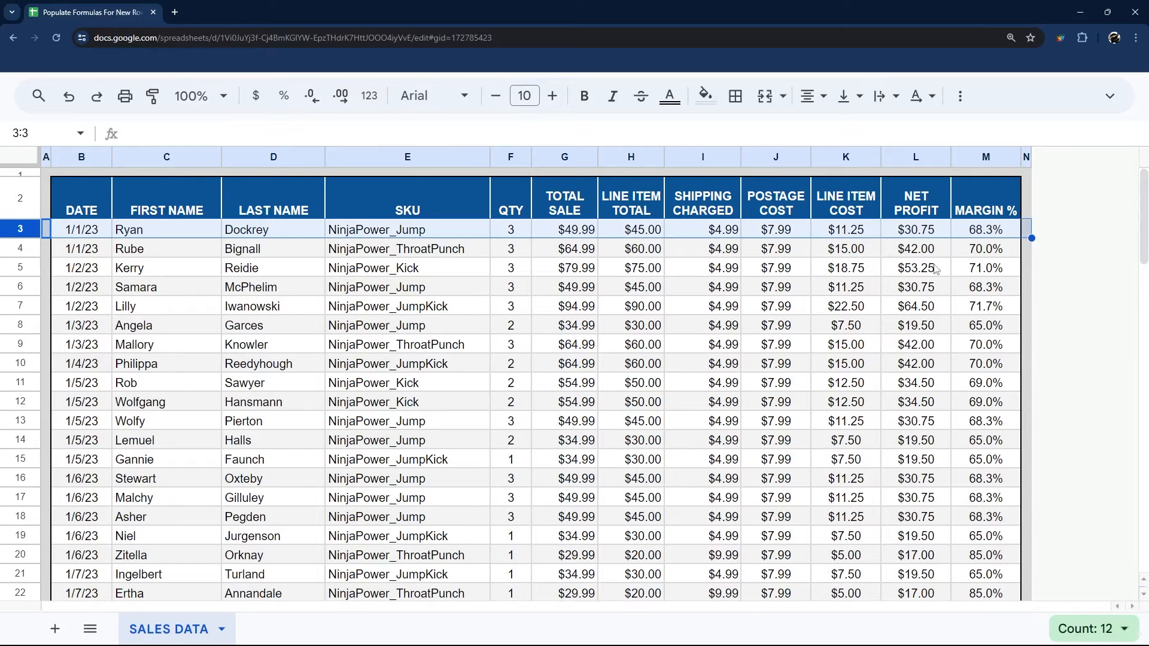
text(=arrayformula(IF(B3:B="",,G3:G-J3:J-K3:K)))
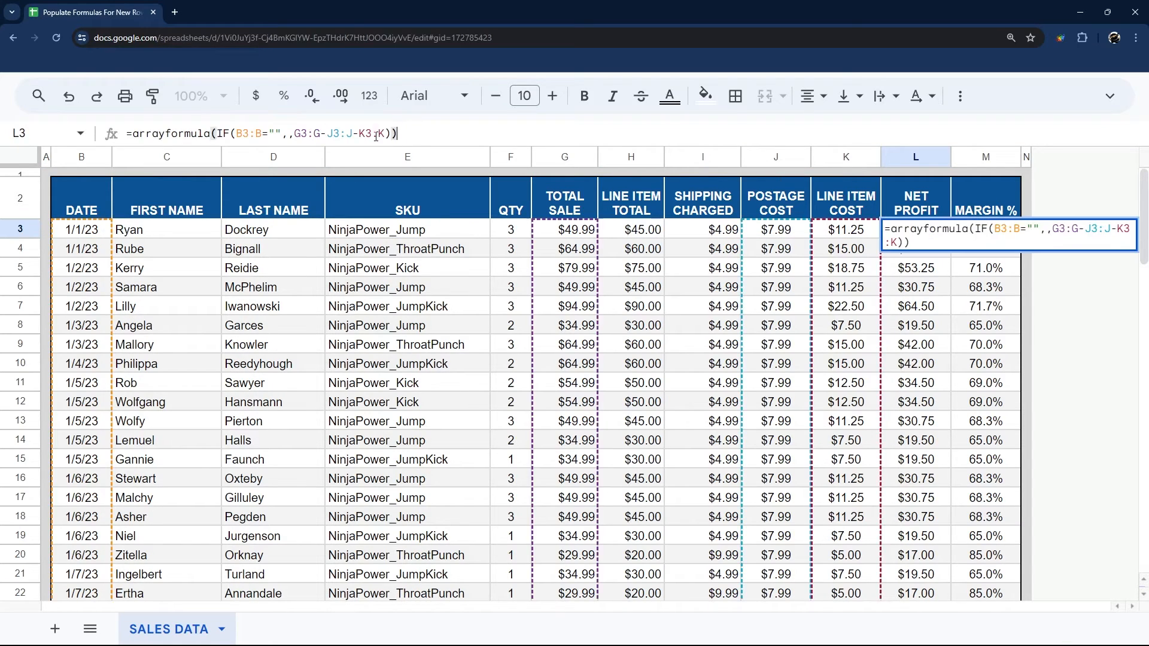
key(Enter)
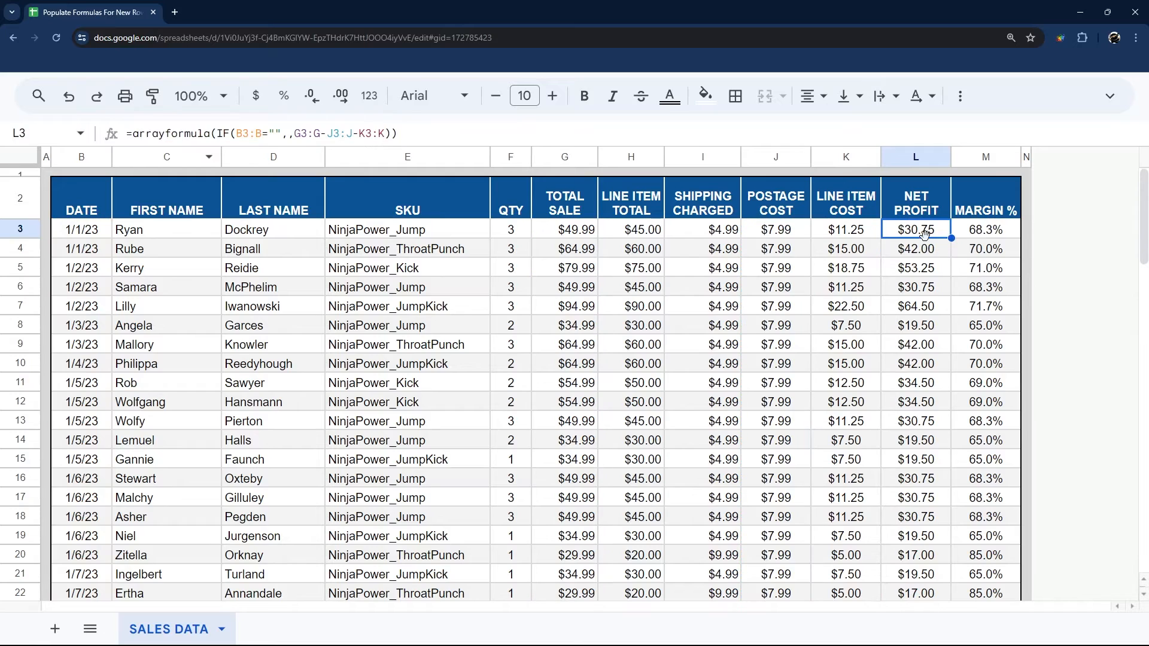
click(705, 96)
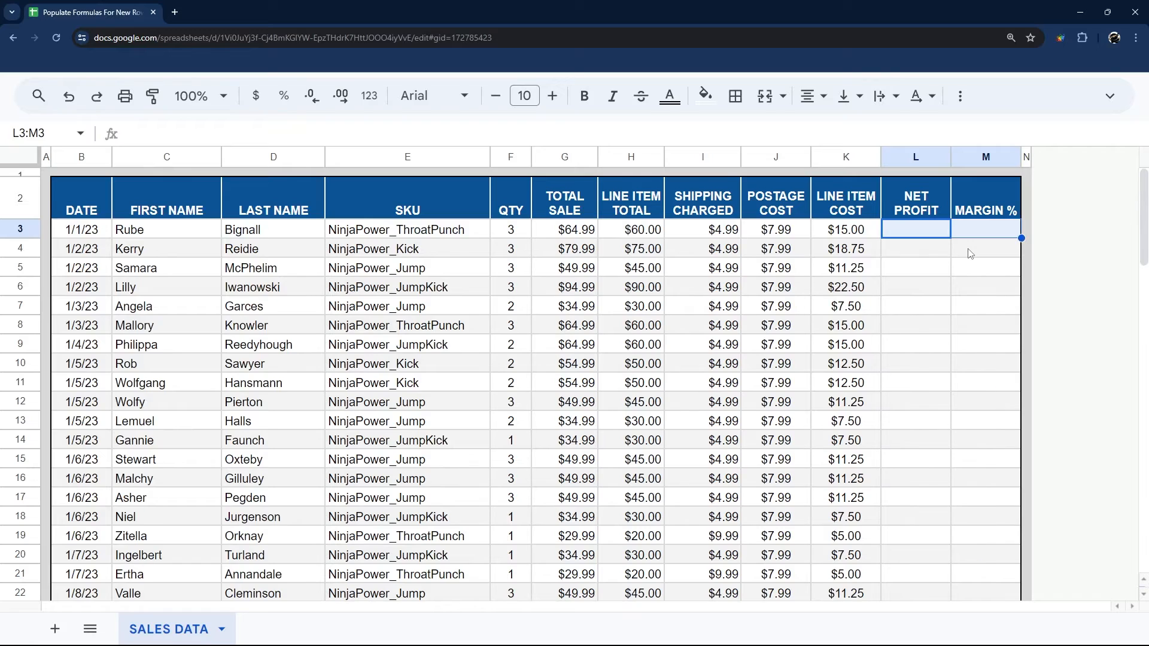
Enter ={"NET PROFIT";arrayformula(IF(B3:B="",,G3:G-J3:J-K3:K))} in header cell L2.
text(=arrayformula(IF(B3:B="",,G3:G-J3:J-K3:K)))
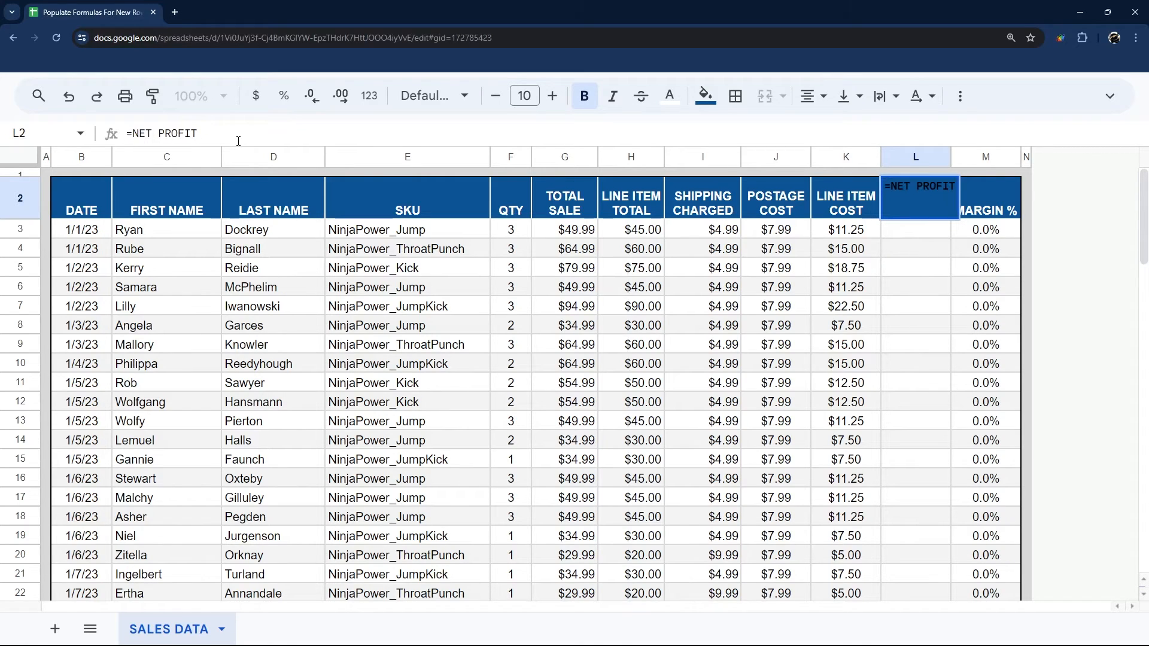
text({")
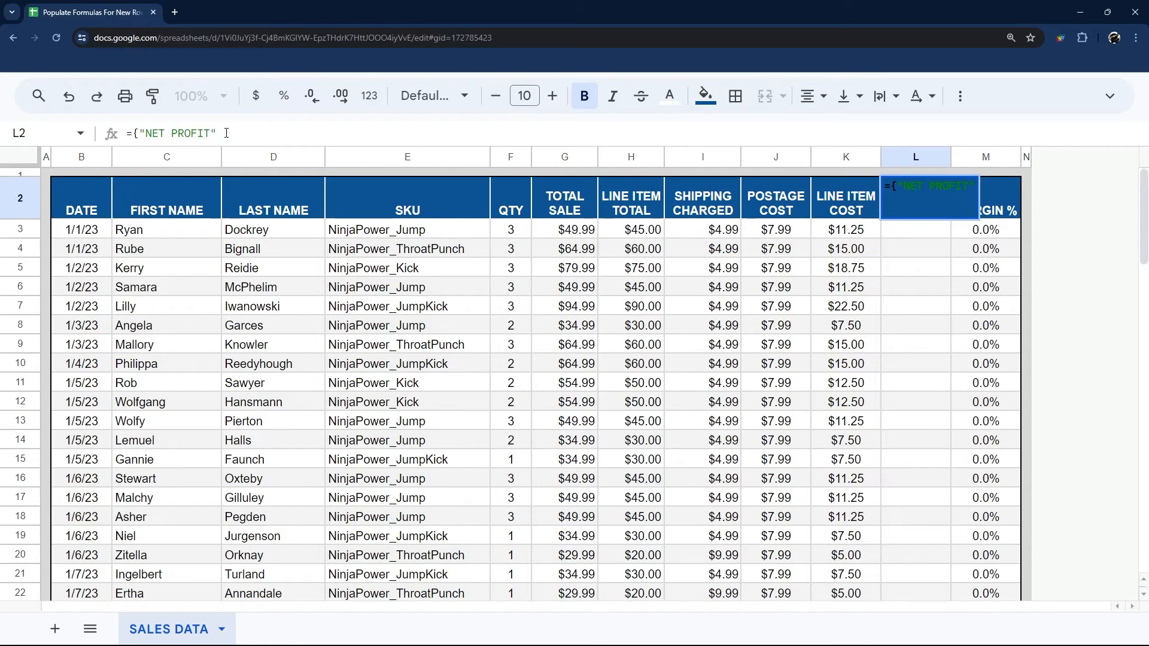
text(;)
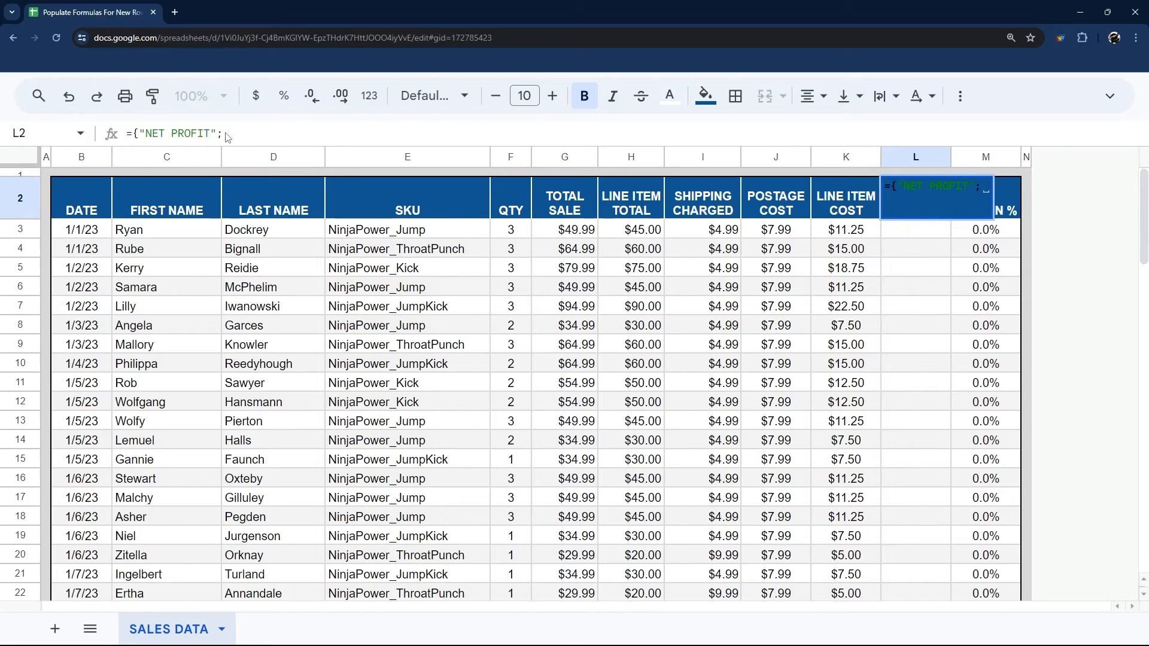
text(arrayformula(IF(B3:B="",,G3:G-J3:J-K3:K)))
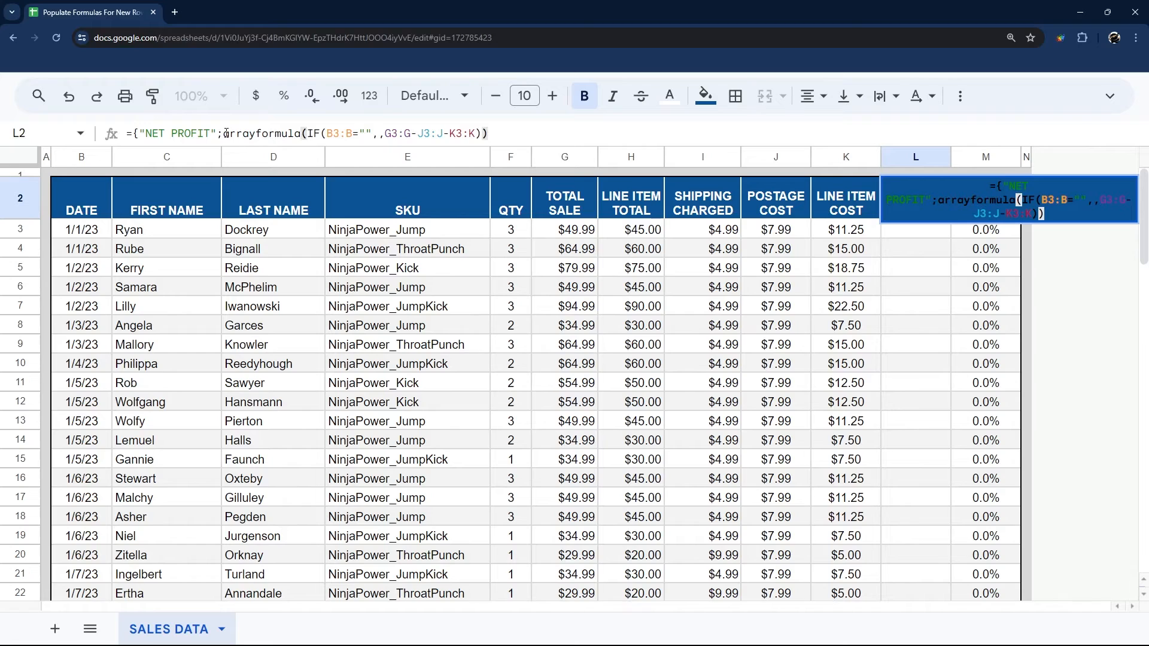
key(enter)
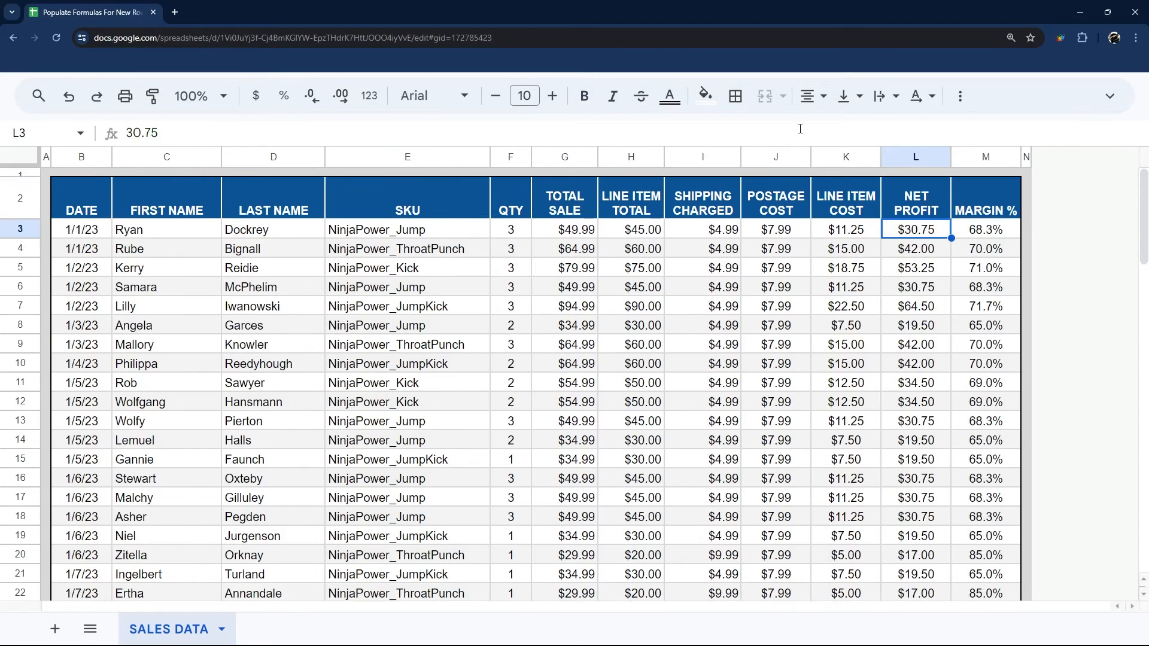
click(915, 198)
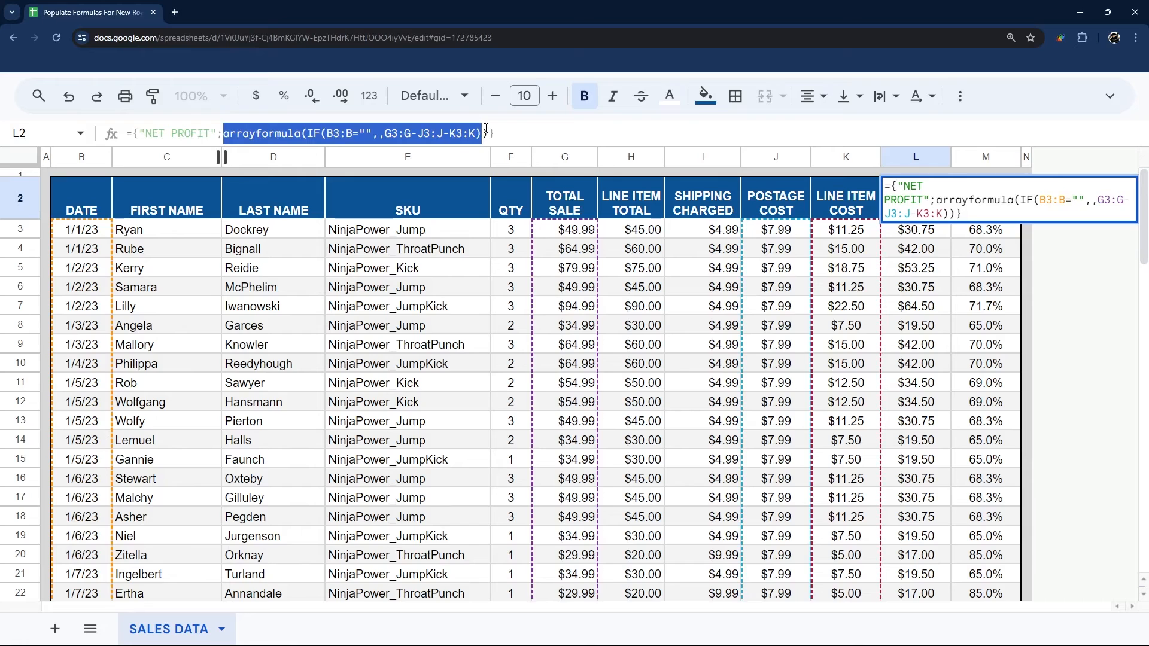
key(enter)
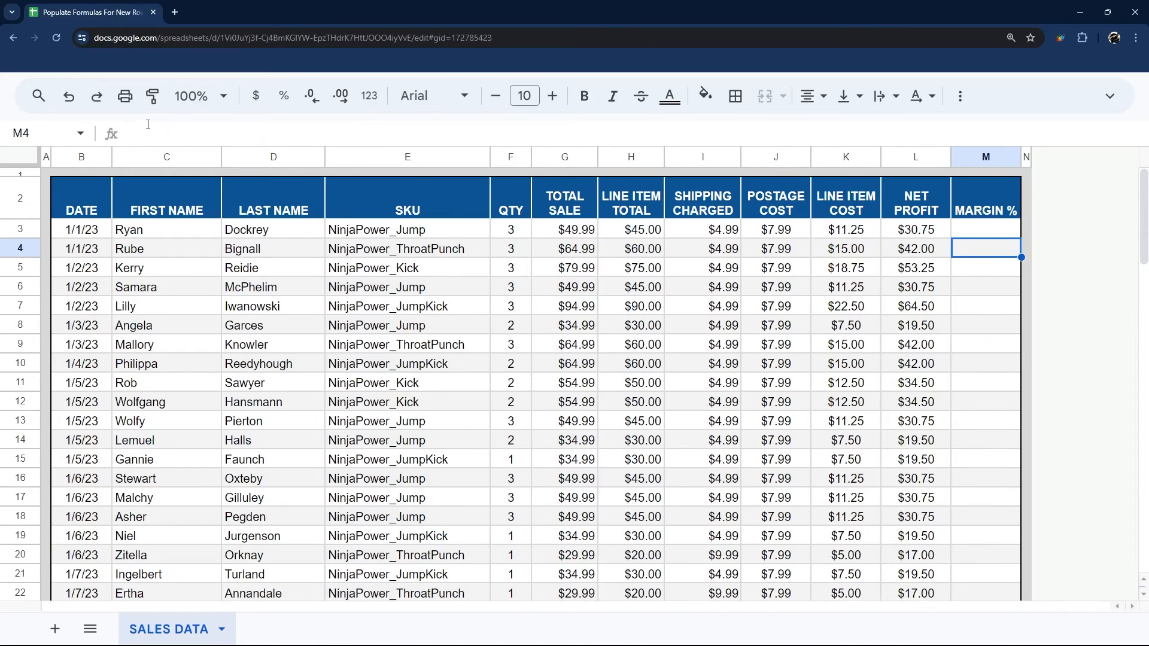
Enter ={"MARGIN %";arrayformula(IF(B3:B="",,L3:L/H3:H))} in M2 and check the bottom rows.
click(985, 198)
text(={)
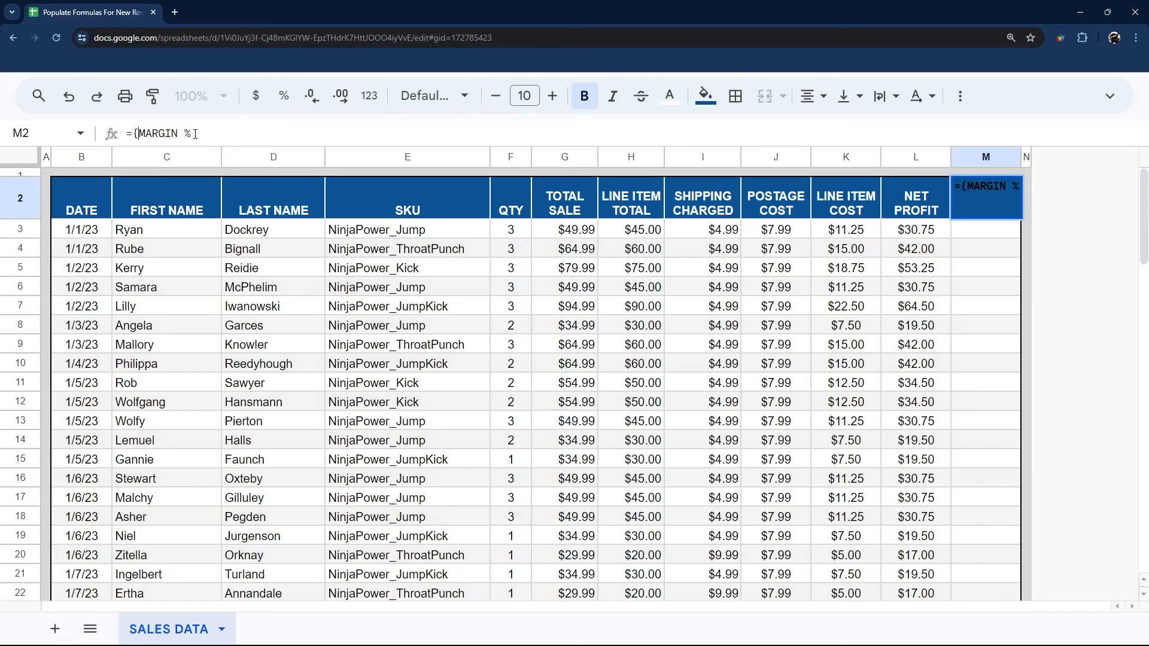
text(")
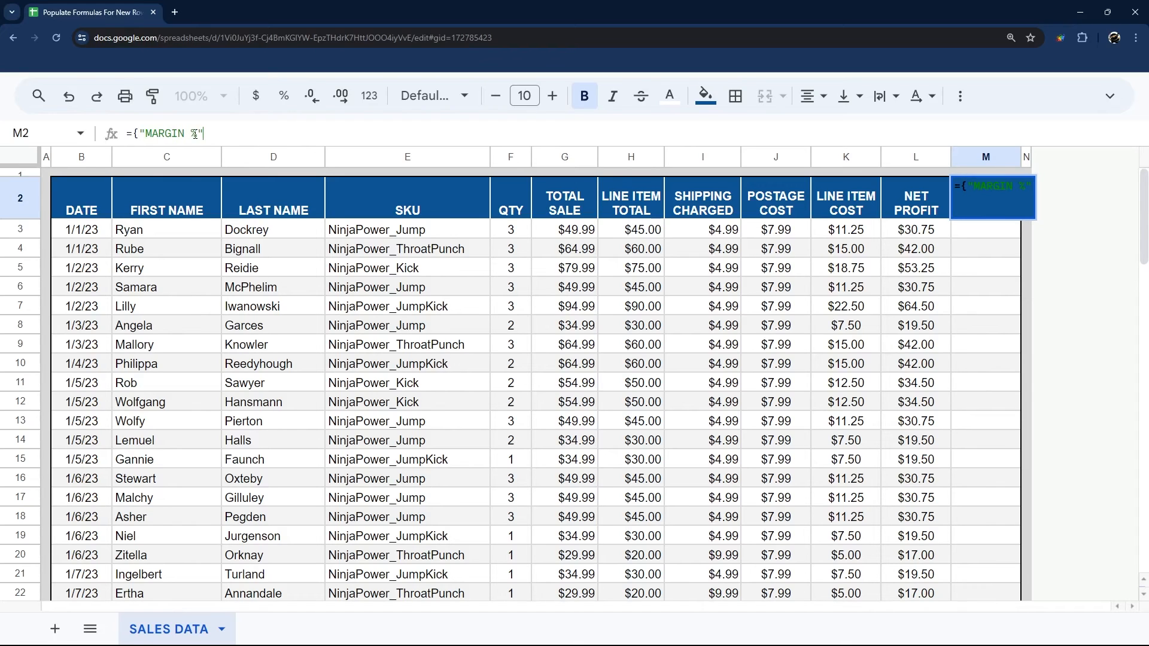
text(;arrayformula(IF(B3:B="",,L3:L/H3:H))})
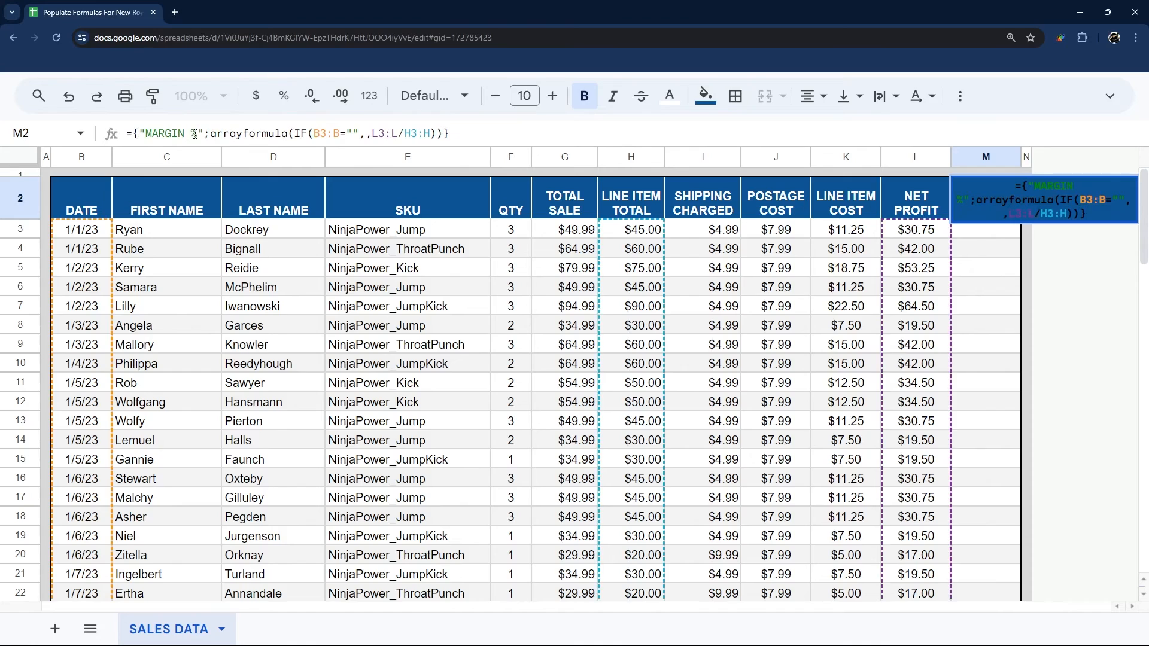
key(Enter)
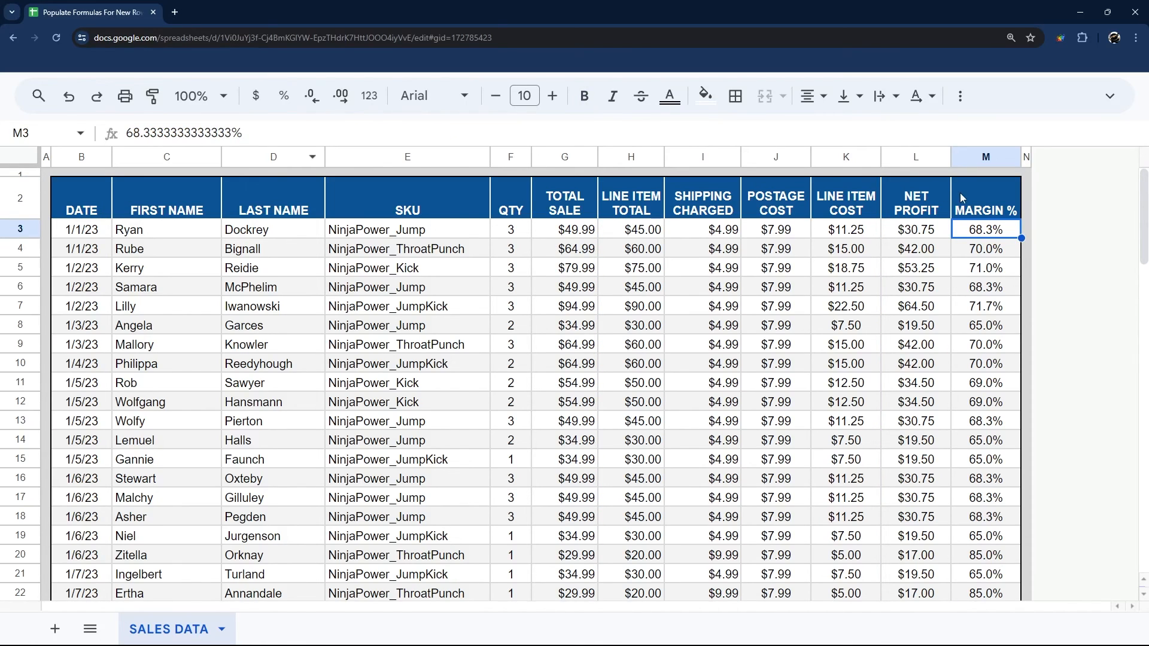
scroll(down, 3)
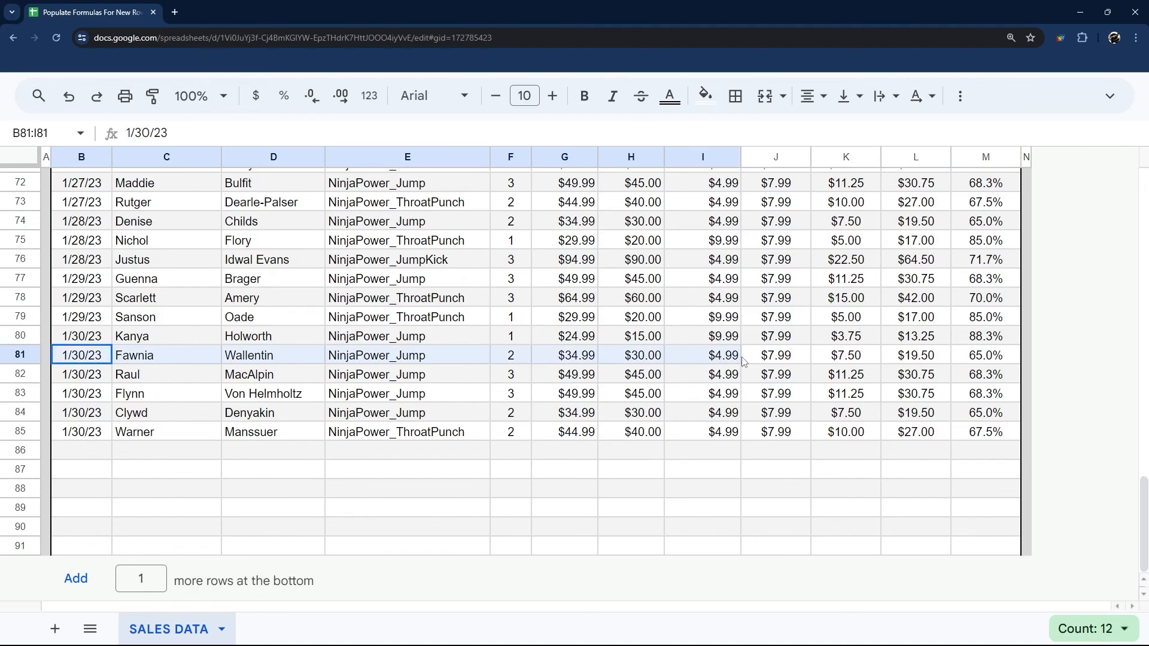
drag(740, 355, 846, 355)
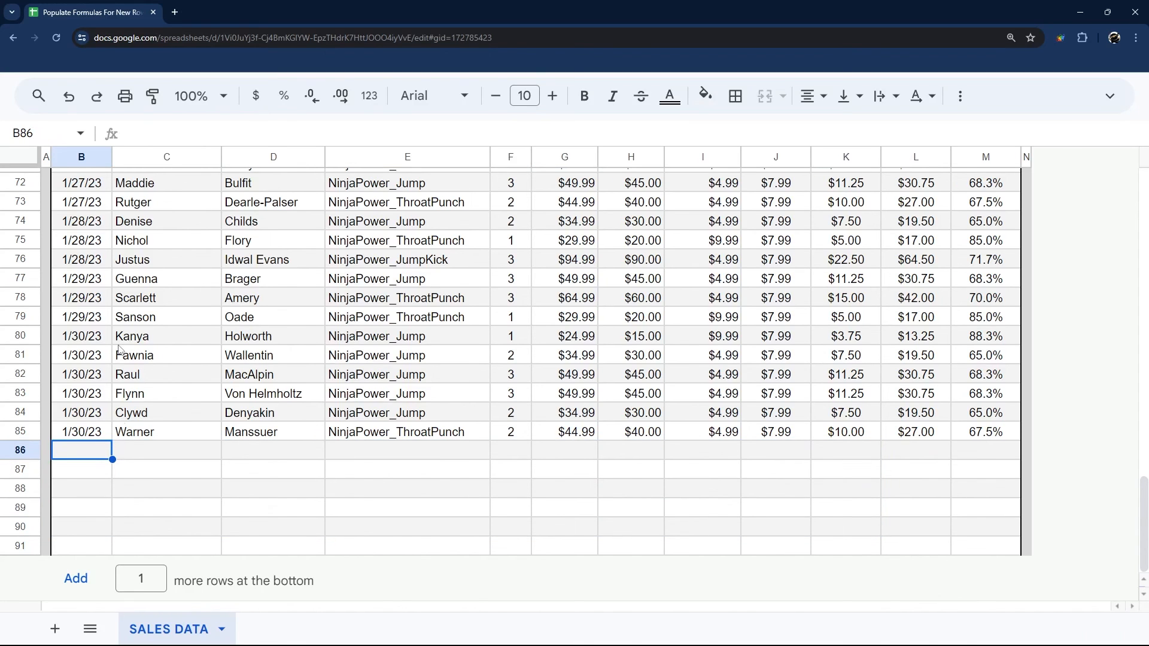
mouse_move(213, 246)
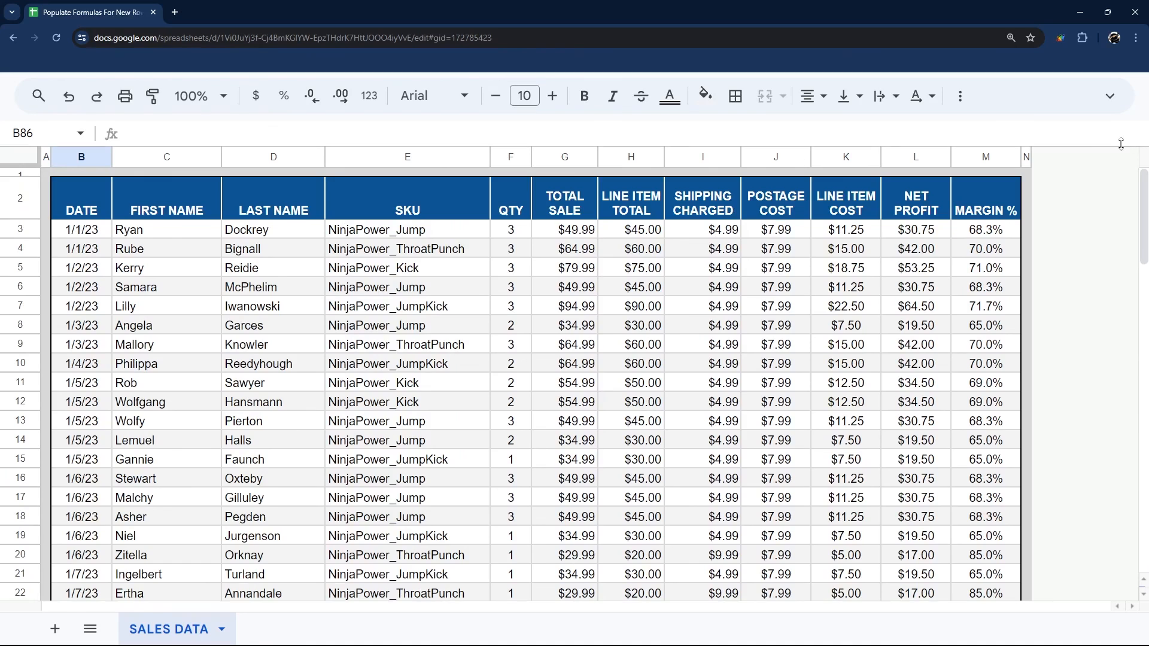
mouse_move(277, 266)
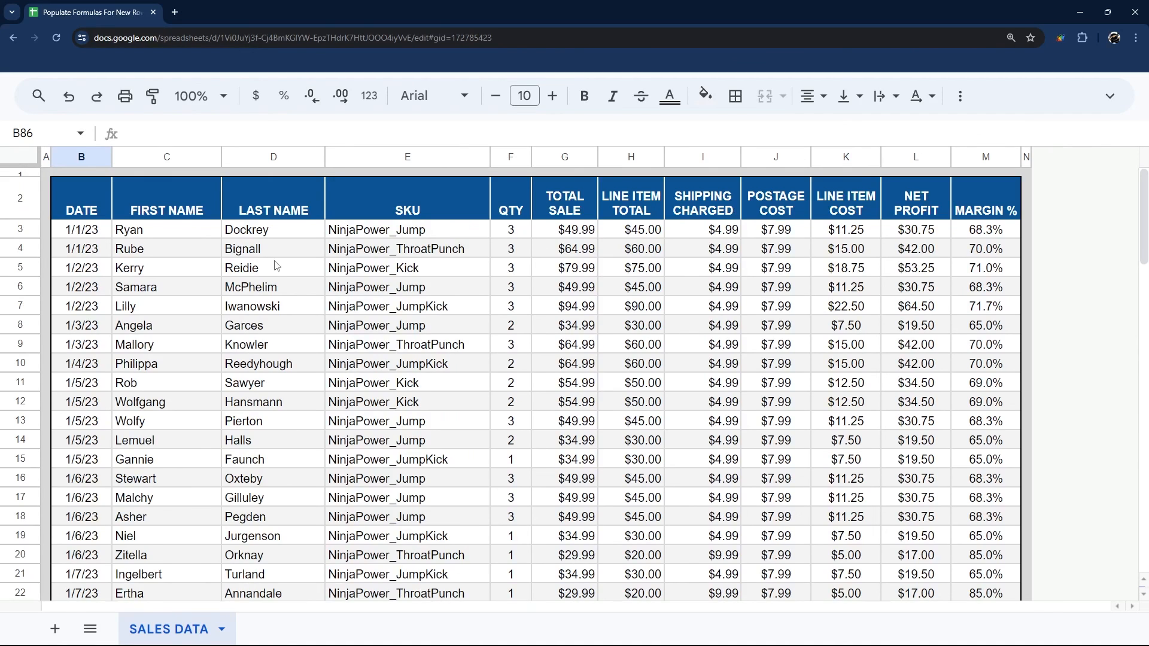
mouse_move(292, 185)
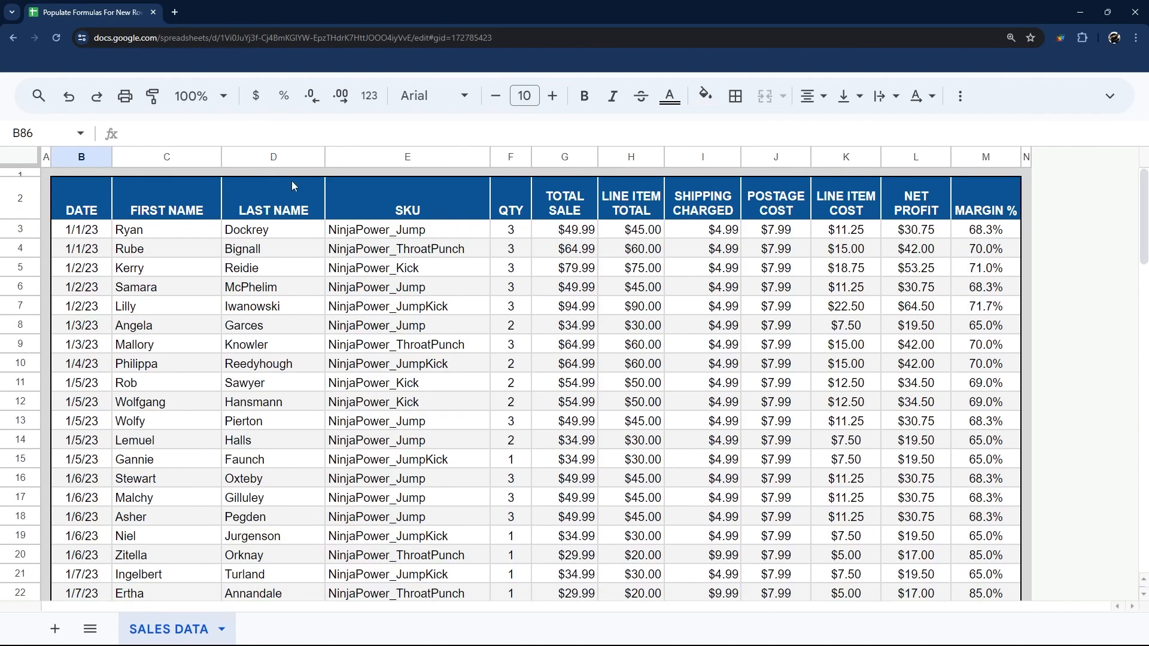